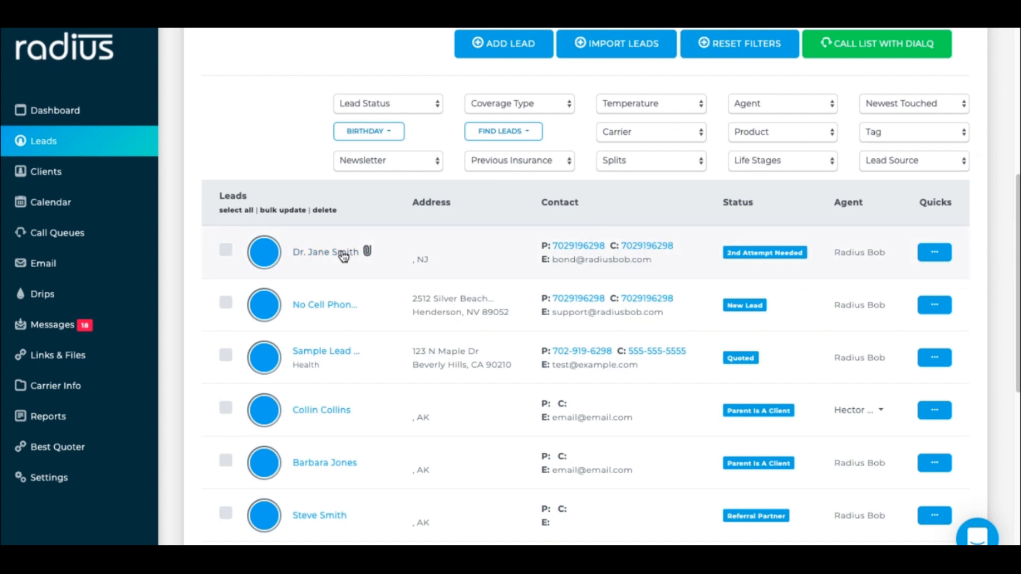
Open the Dr. Jane Smith lead record from the top of the Leads list
{"action": "left_click", "coordinate": [326, 253]}
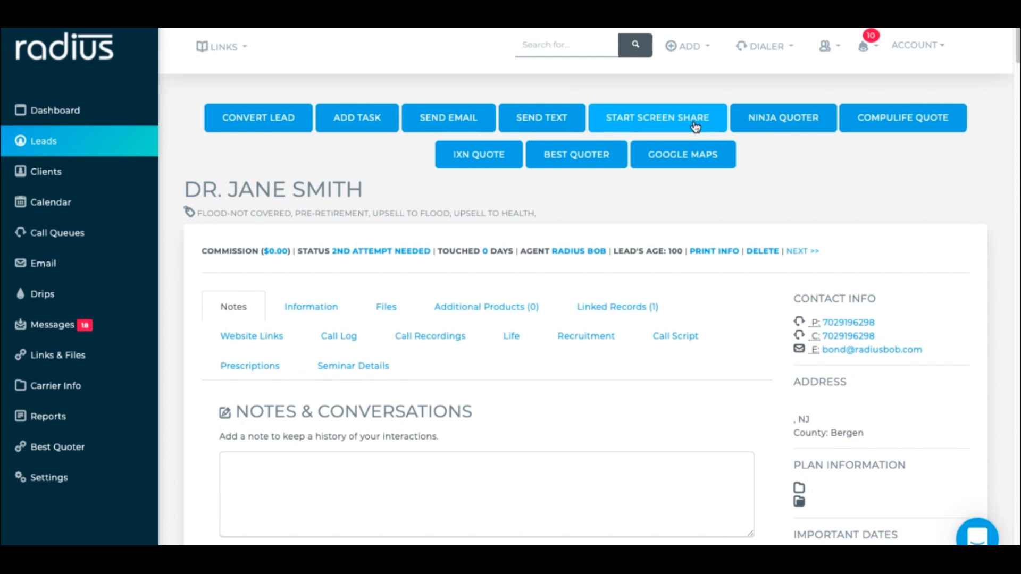
{"action": "mouse_move", "coordinate": [684, 126]}
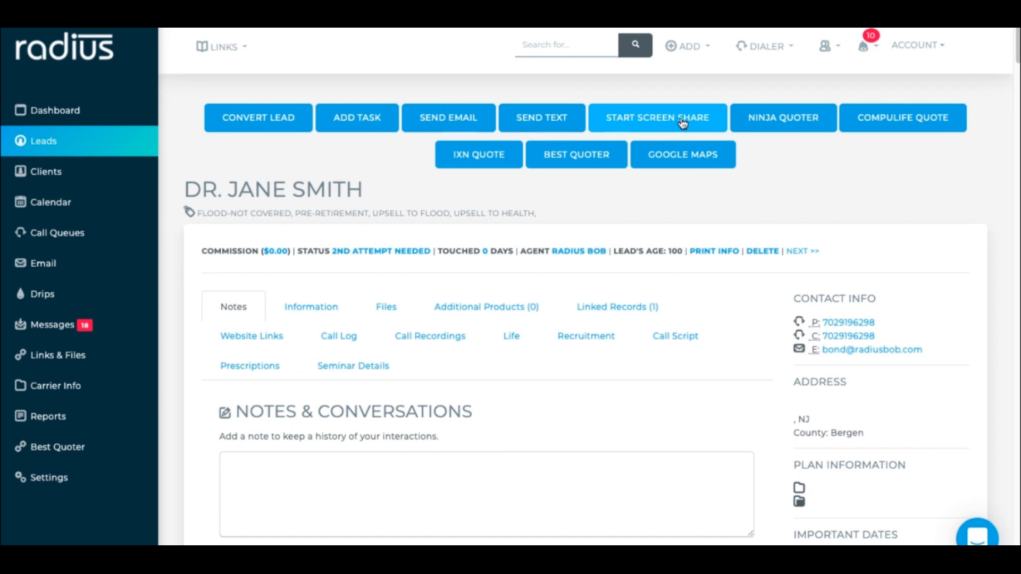
{"action": "left_click", "coordinate": [657, 118]}
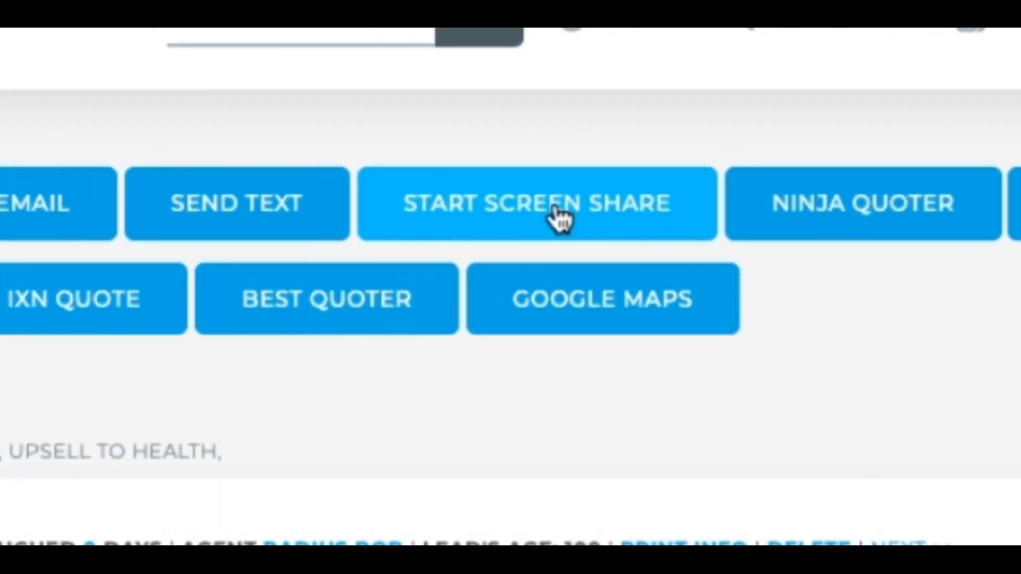
Start the Screenleap screen share, pause the broadcast, then resume it
{"action": "left_click", "coordinate": [536, 203]}
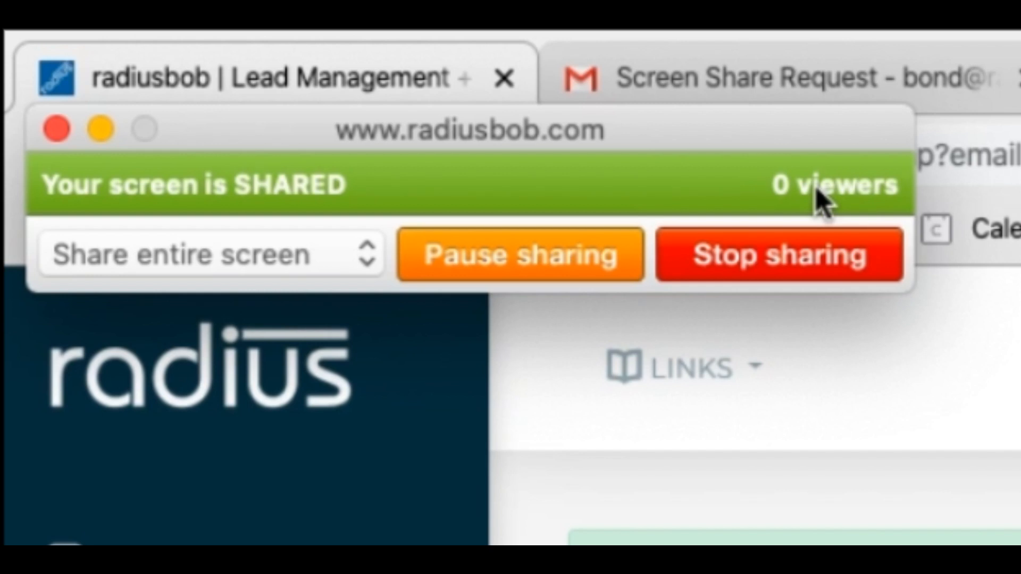
{"action": "mouse_move", "coordinate": [629, 209]}
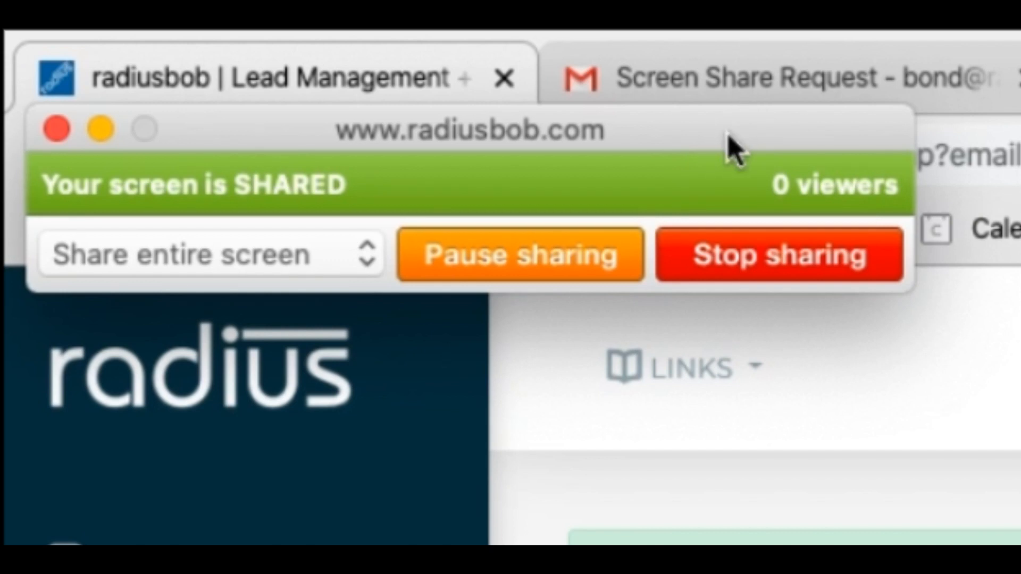
{"action": "mouse_move", "coordinate": [772, 153]}
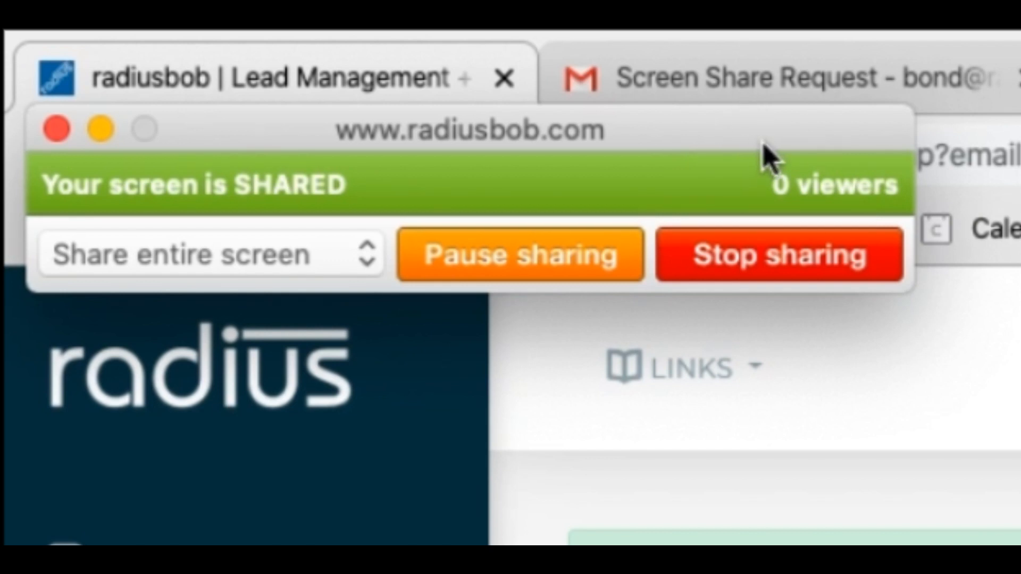
{"action": "mouse_move", "coordinate": [710, 300]}
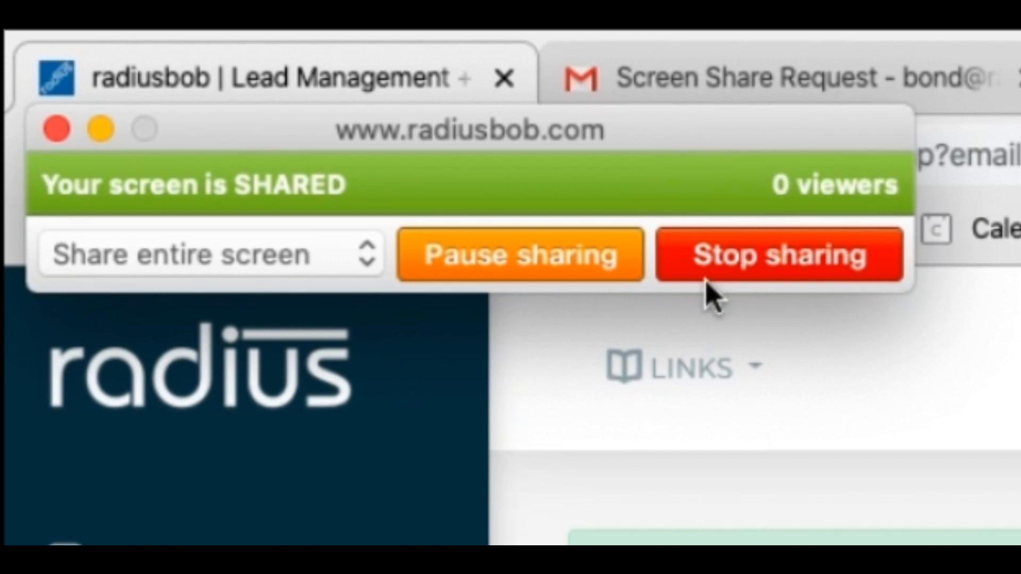
{"action": "mouse_move", "coordinate": [550, 267]}
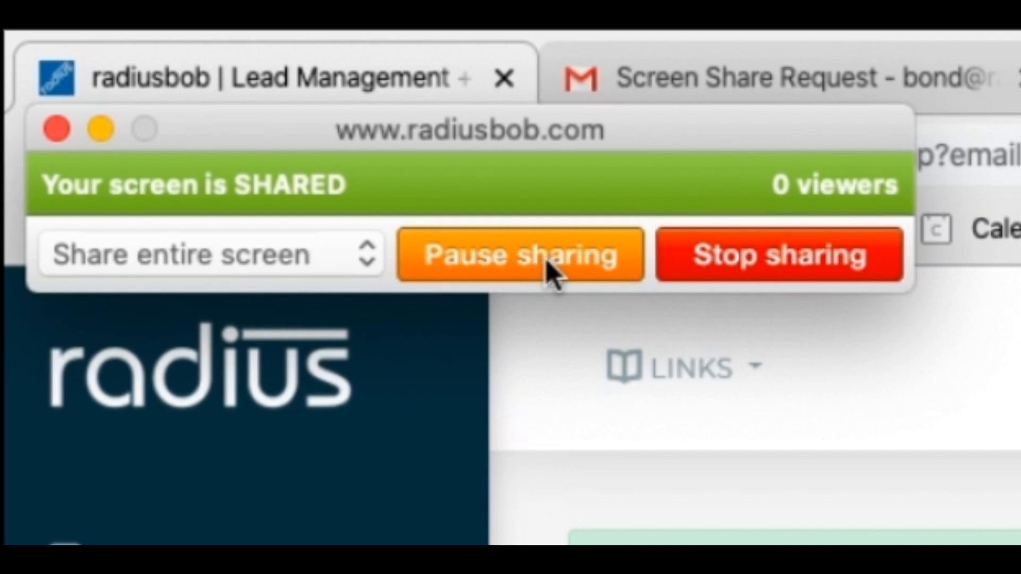
{"action": "mouse_move", "coordinate": [563, 273]}
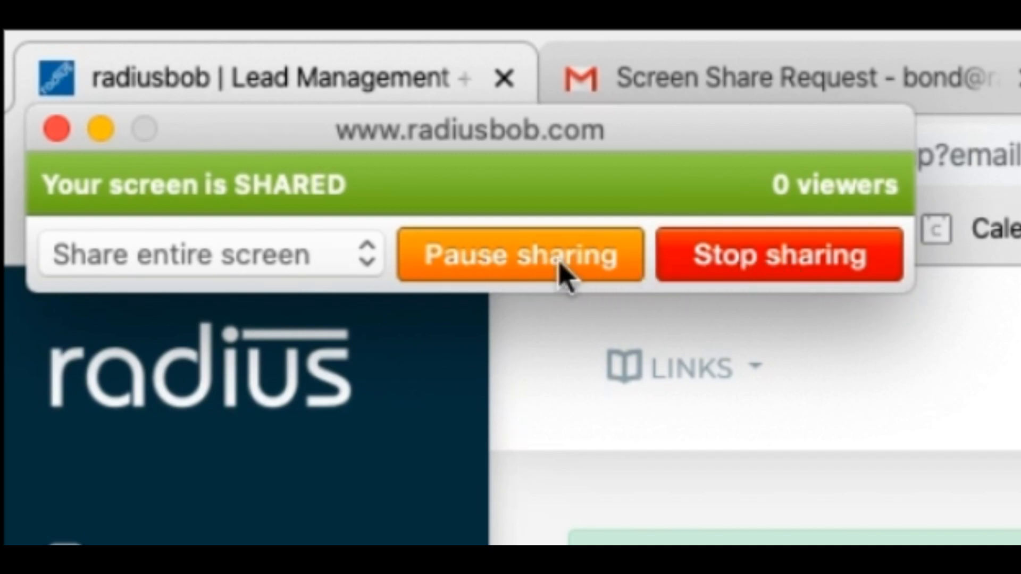
{"action": "left_click", "coordinate": [520, 254]}
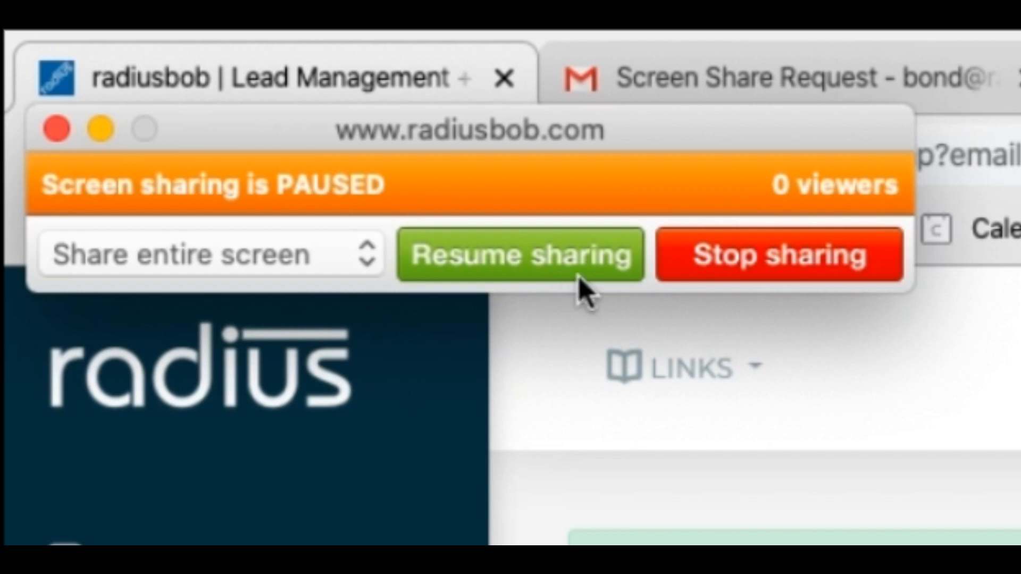
{"action": "mouse_move", "coordinate": [583, 270]}
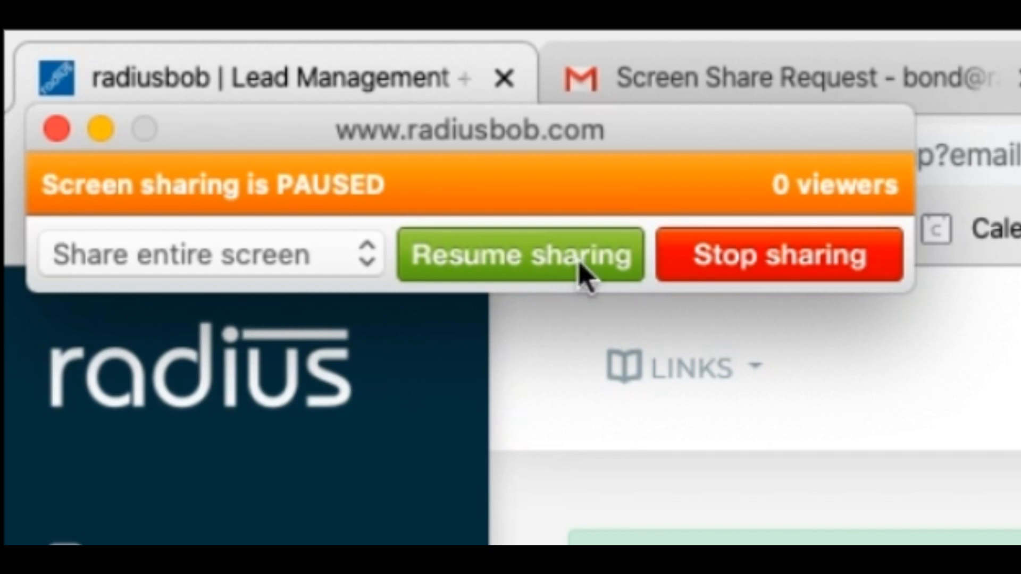
{"action": "left_click", "coordinate": [519, 254]}
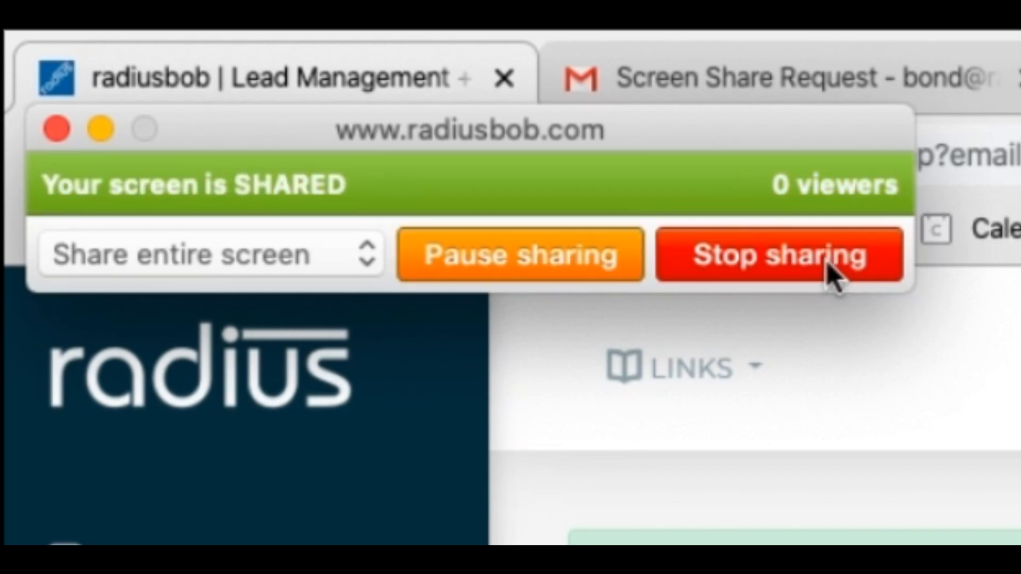
{"action": "mouse_move", "coordinate": [840, 150]}
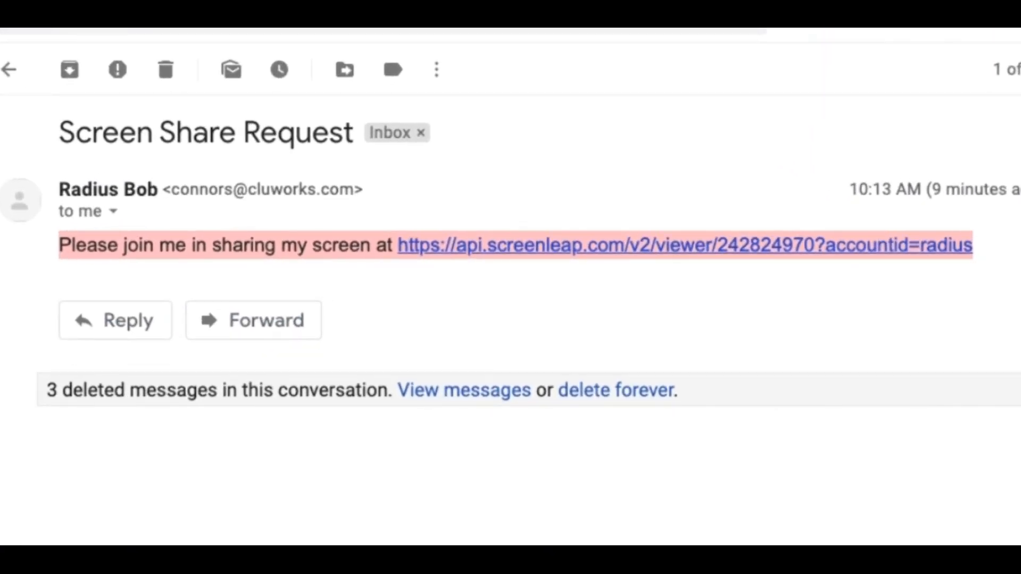
Return to the Inbox and expand the Screen Share Request thread with its three invitation links
{"action": "left_click", "coordinate": [10, 69]}
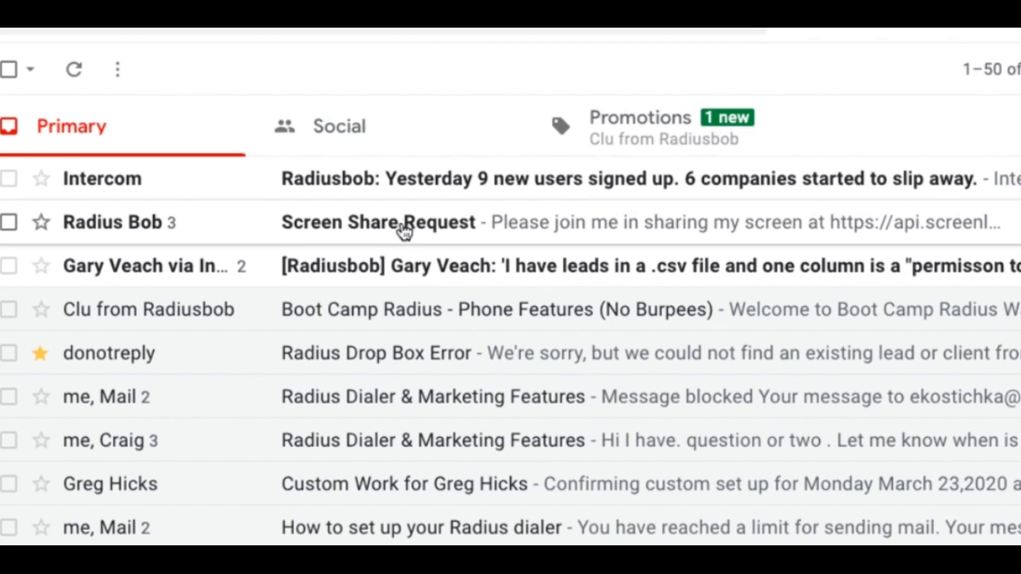
{"action": "left_click", "coordinate": [378, 222]}
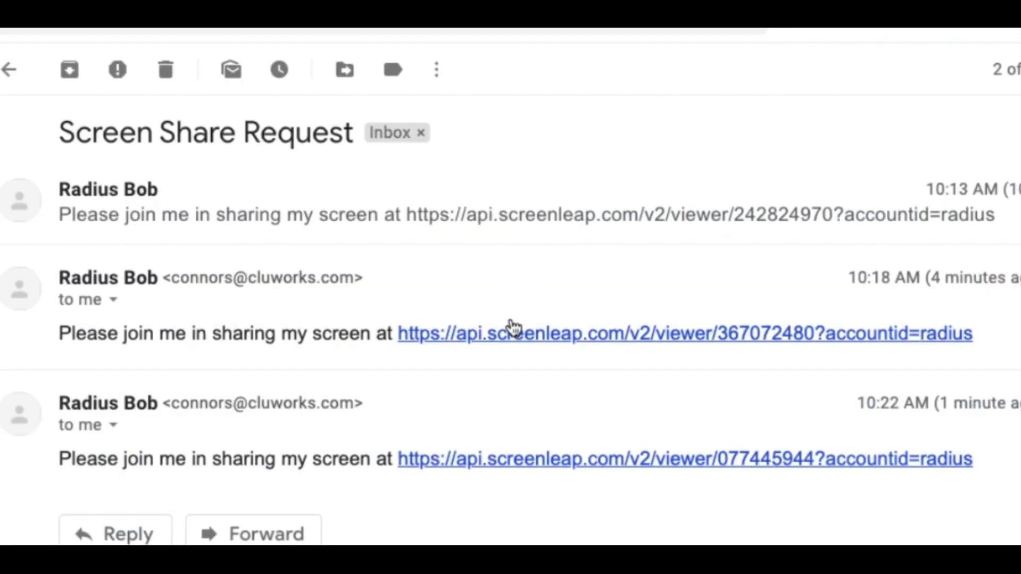
{"action": "mouse_move", "coordinate": [509, 469]}
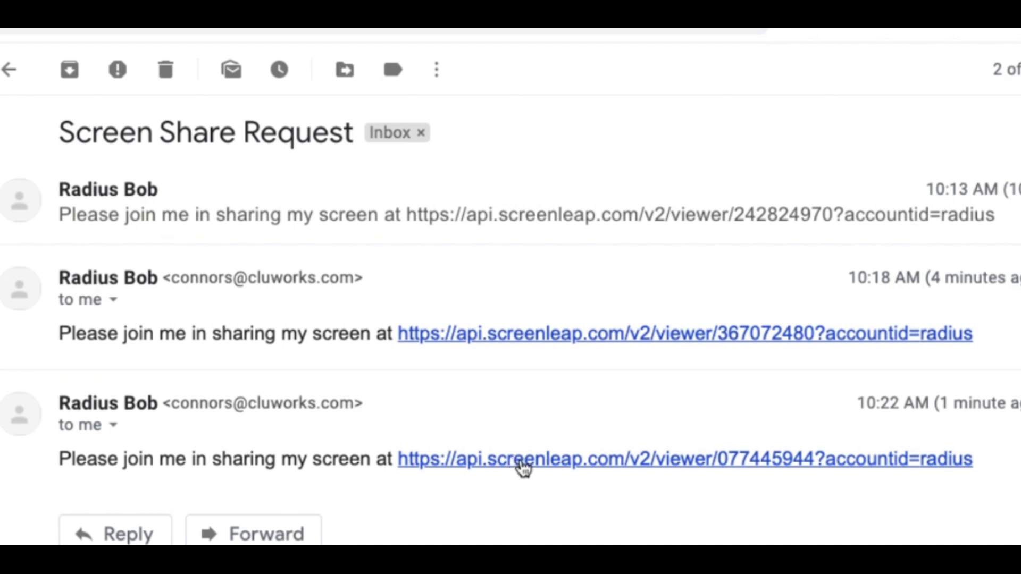
{"action": "mouse_move", "coordinate": [498, 463]}
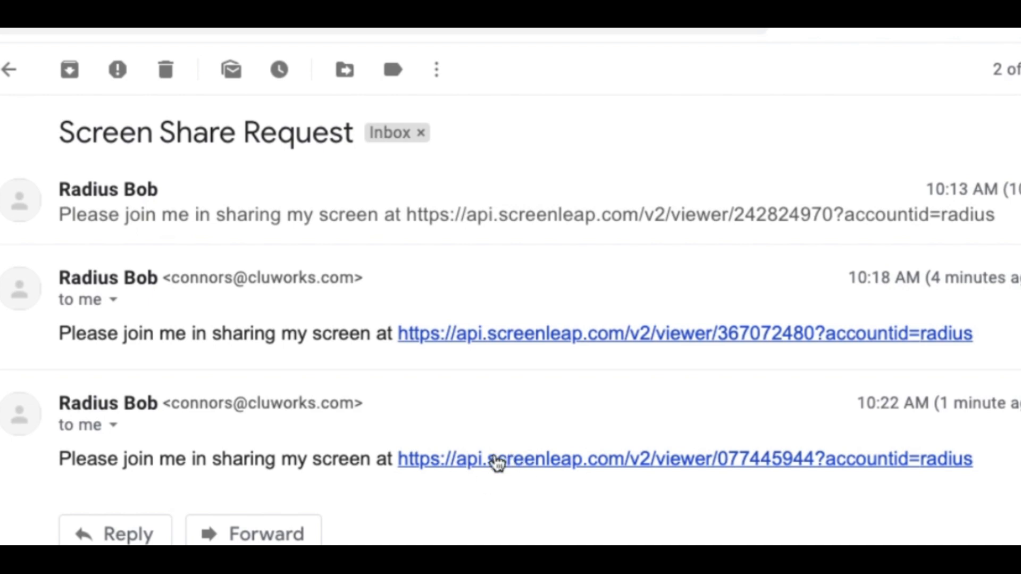
{"action": "mouse_move", "coordinate": [481, 474]}
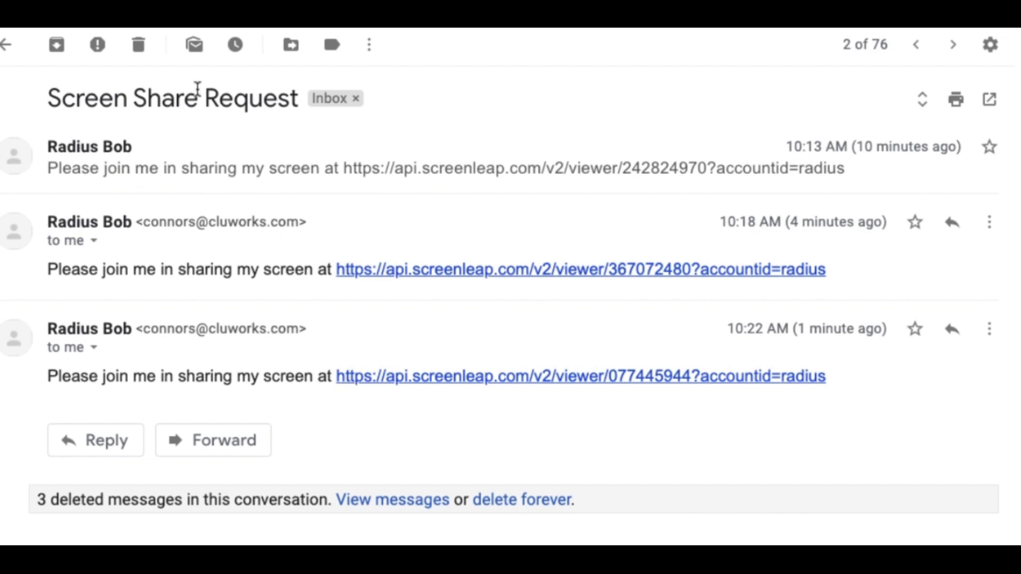
Stop the Screenleap broadcast and confirm, landing on the UberConference home page
{"action": "left_click", "coordinate": [244, 68]}
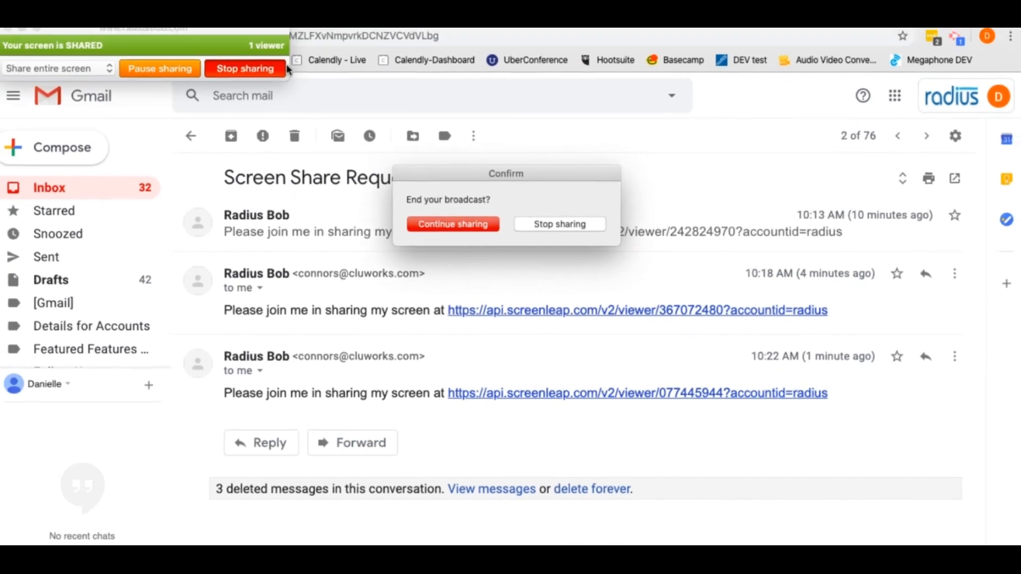
{"action": "left_click", "coordinate": [558, 224]}
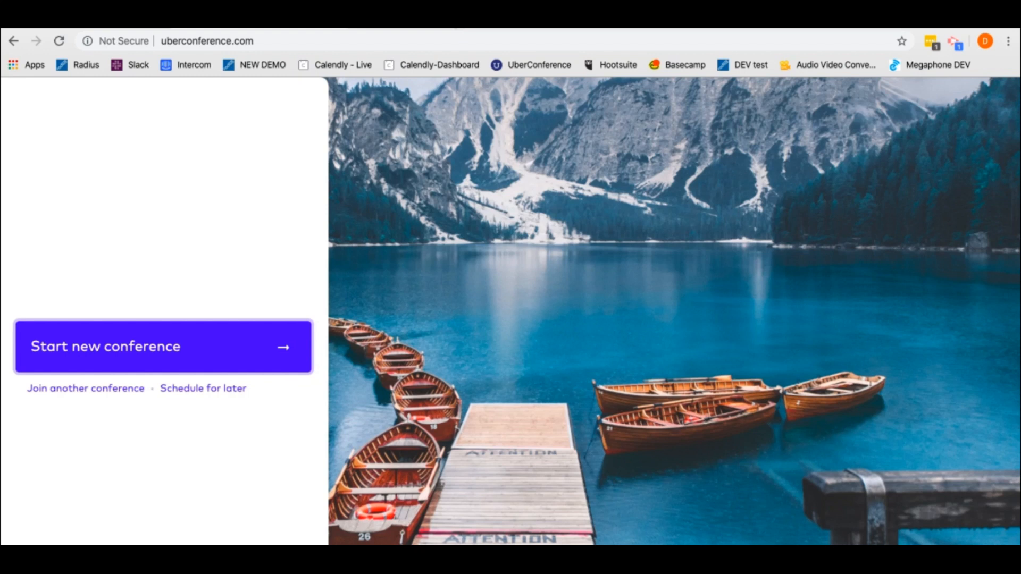
{"action": "mouse_move", "coordinate": [273, 41]}
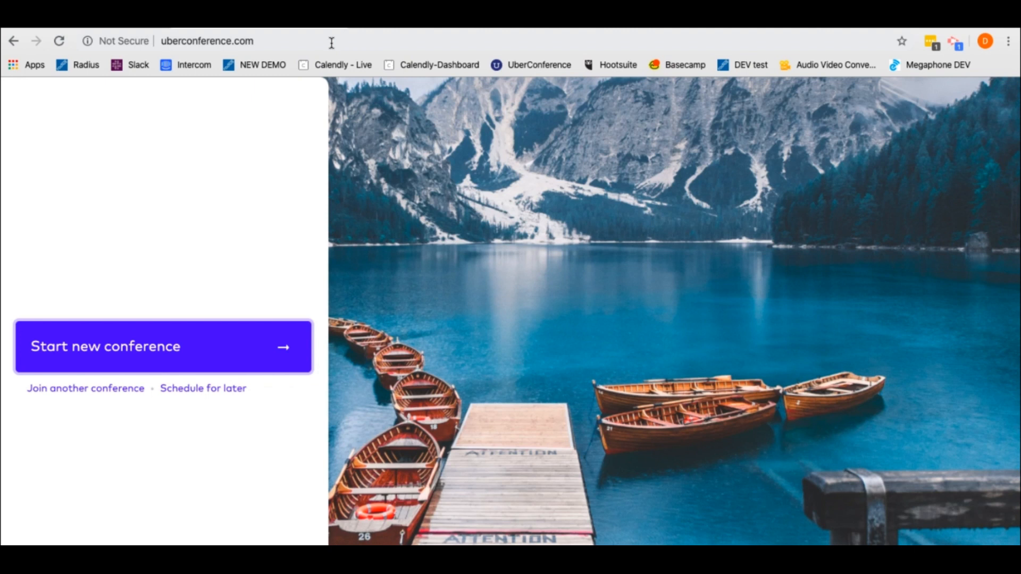
{"action": "mouse_move", "coordinate": [332, 42]}
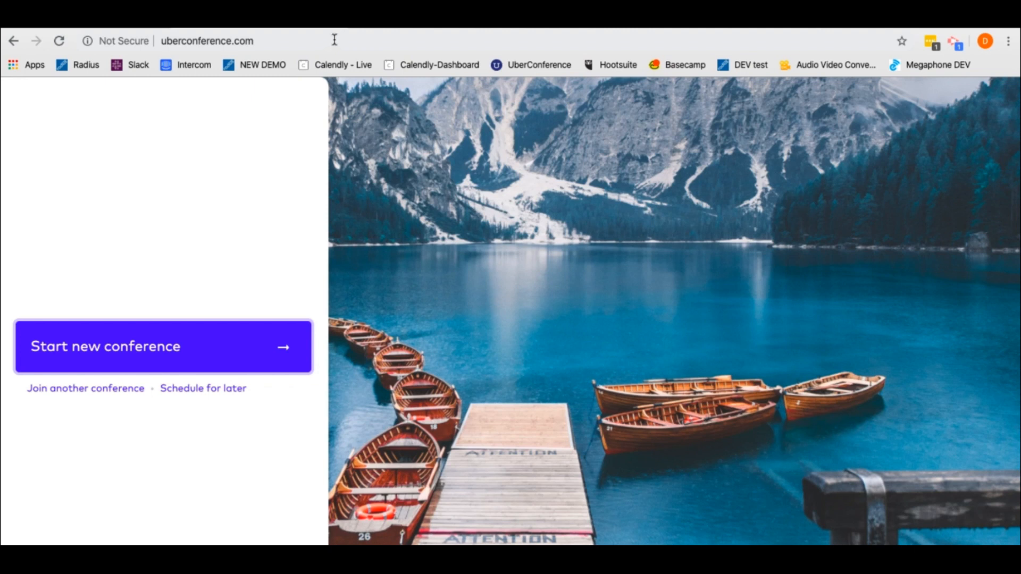
{"action": "mouse_move", "coordinate": [146, 318]}
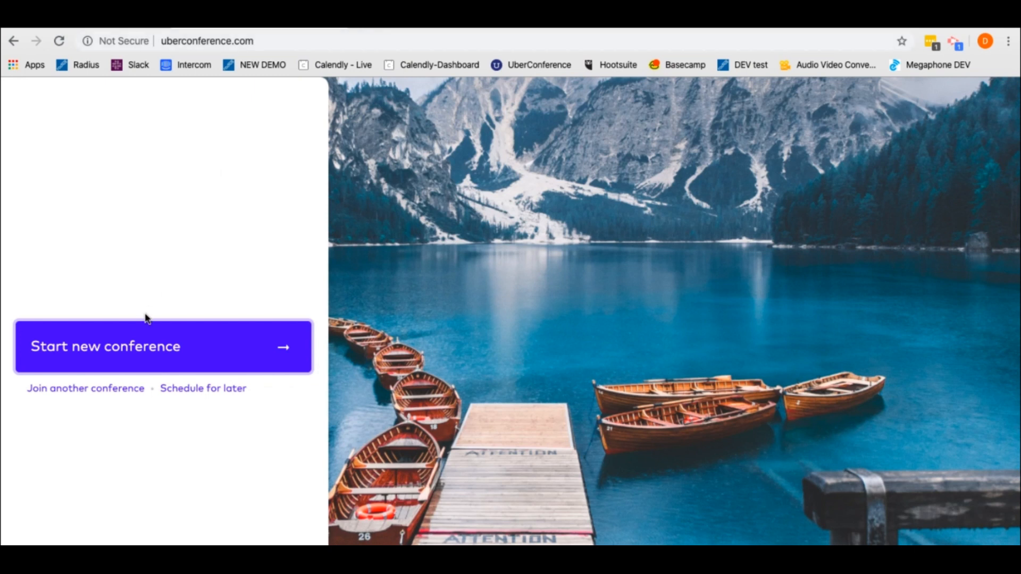
{"action": "mouse_move", "coordinate": [168, 310]}
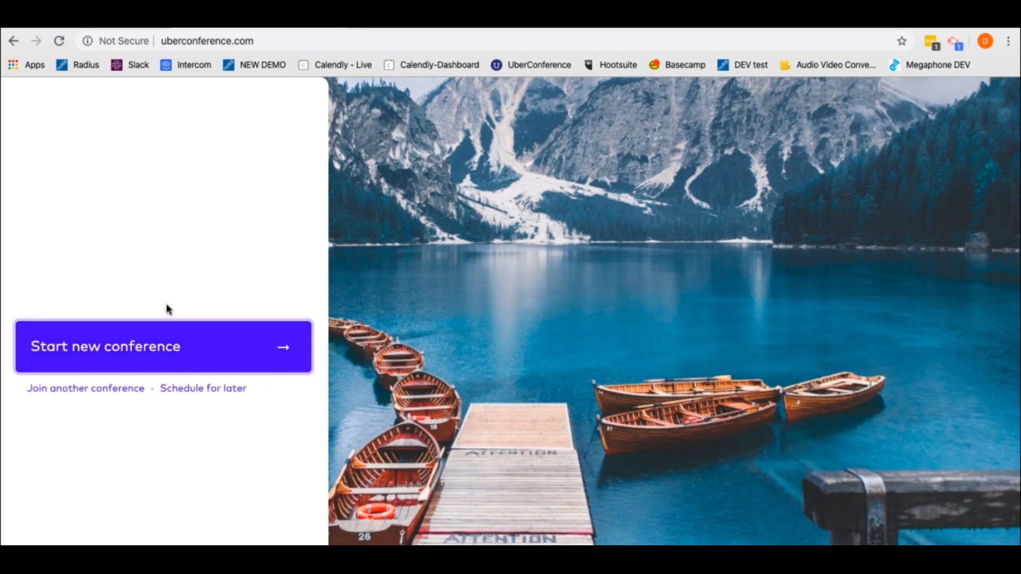
{"action": "mouse_move", "coordinate": [174, 309]}
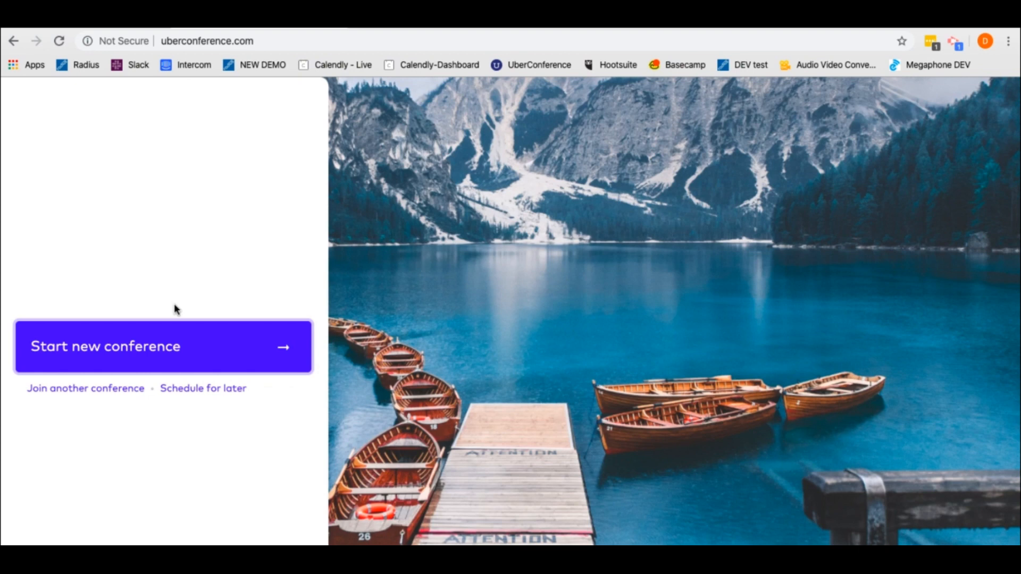
{"action": "mouse_move", "coordinate": [120, 143]}
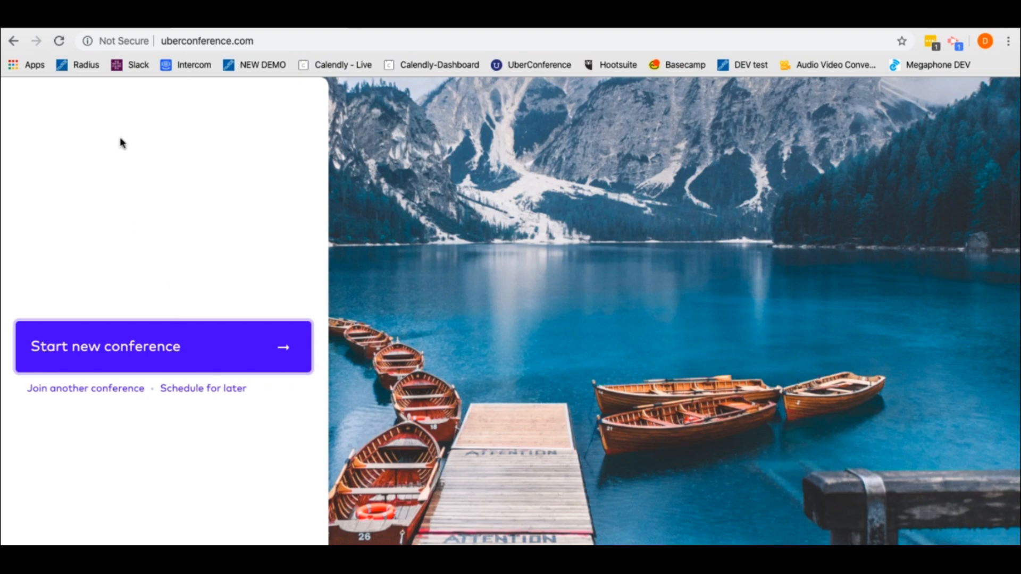
Switch back to the Radius Bob tab showing the 11-lead dashboard
{"action": "left_click", "coordinate": [85, 65]}
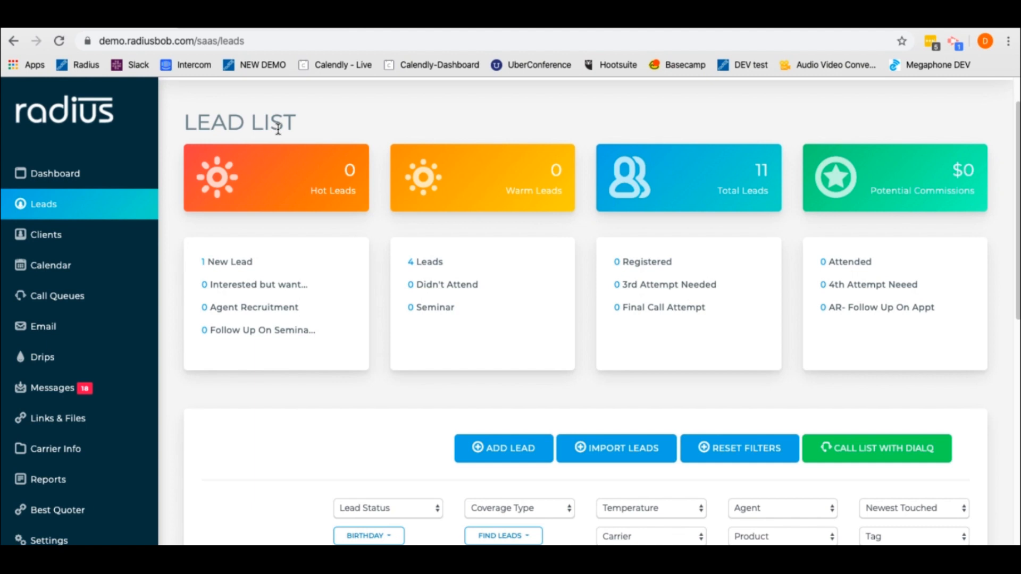
Open Stephen Collins's funeral client record at 123 Maple Dr from the Clients list
{"action": "left_click", "coordinate": [46, 234]}
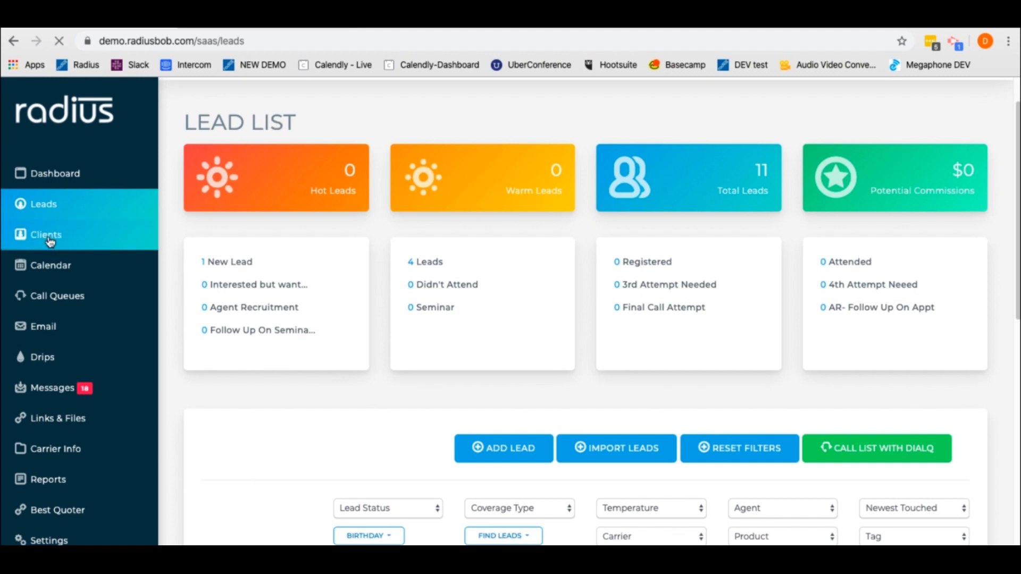
{"action": "left_click", "coordinate": [46, 234]}
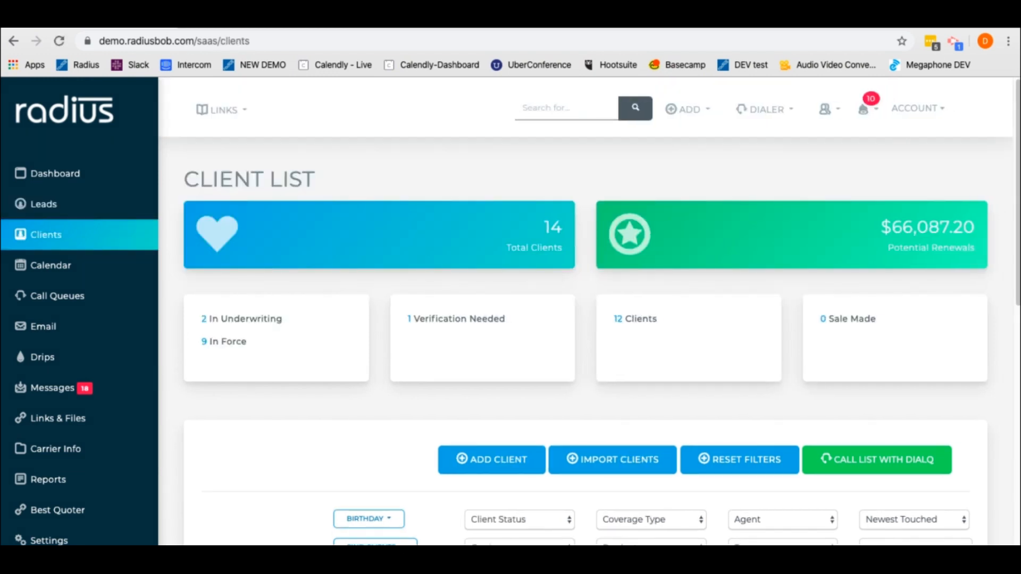
{"action": "scroll", "scroll_direction": "down", "scroll_amount": 3}
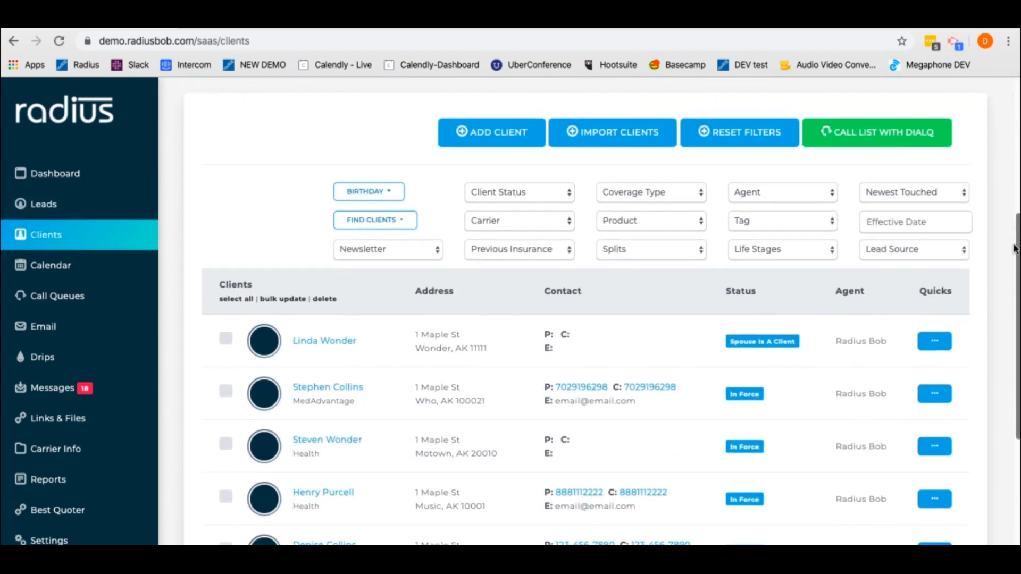
{"action": "scroll", "scroll_direction": "down", "scroll_amount": 3}
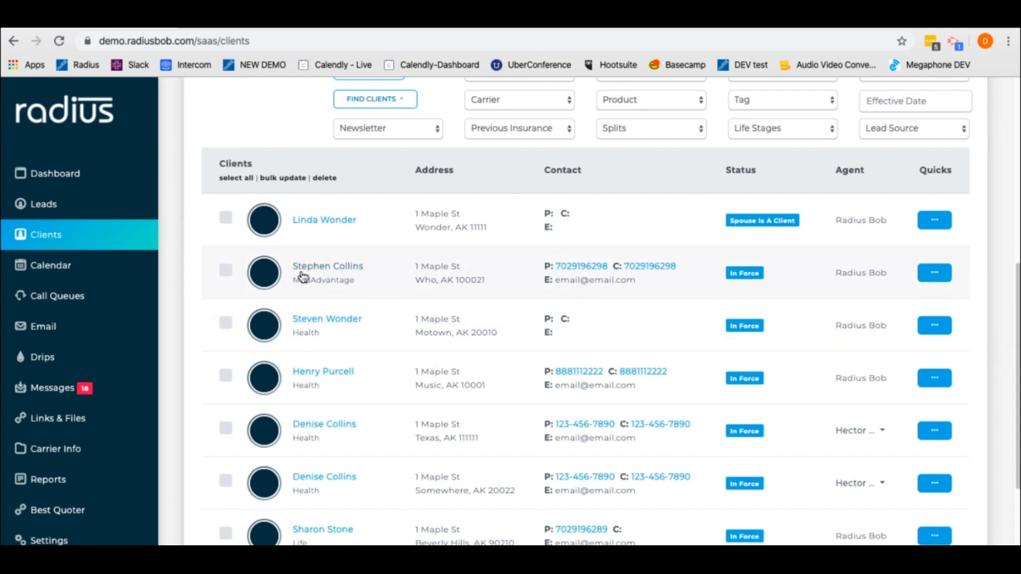
{"action": "scroll", "scroll_direction": "down", "scroll_amount": 3}
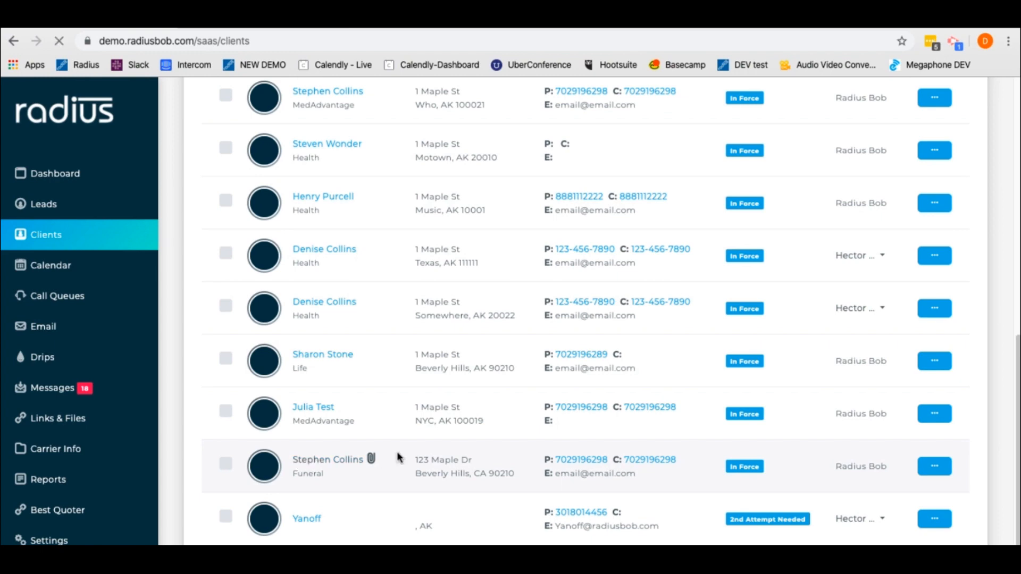
{"action": "left_click", "coordinate": [327, 459]}
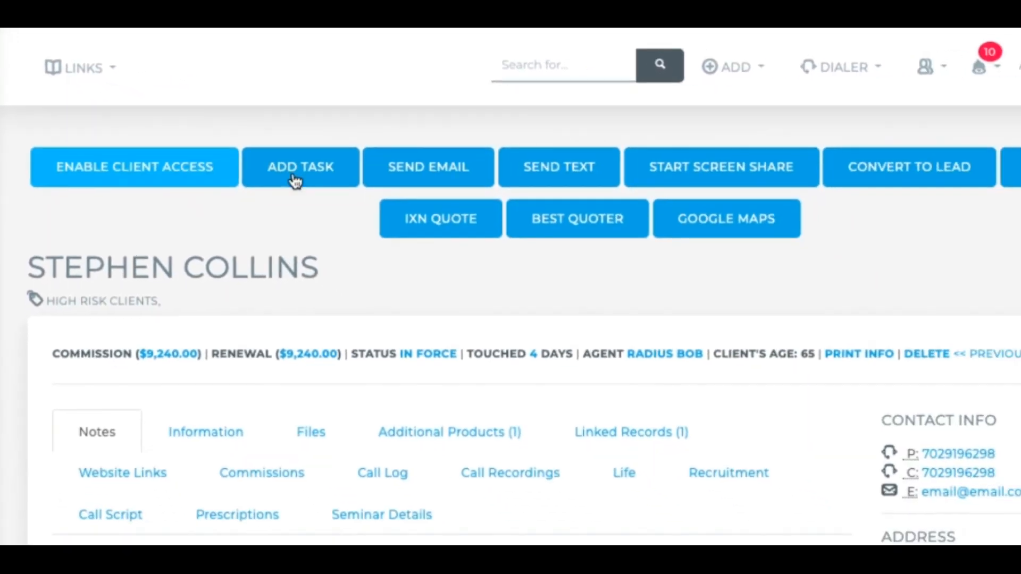
{"action": "left_click", "coordinate": [428, 167]}
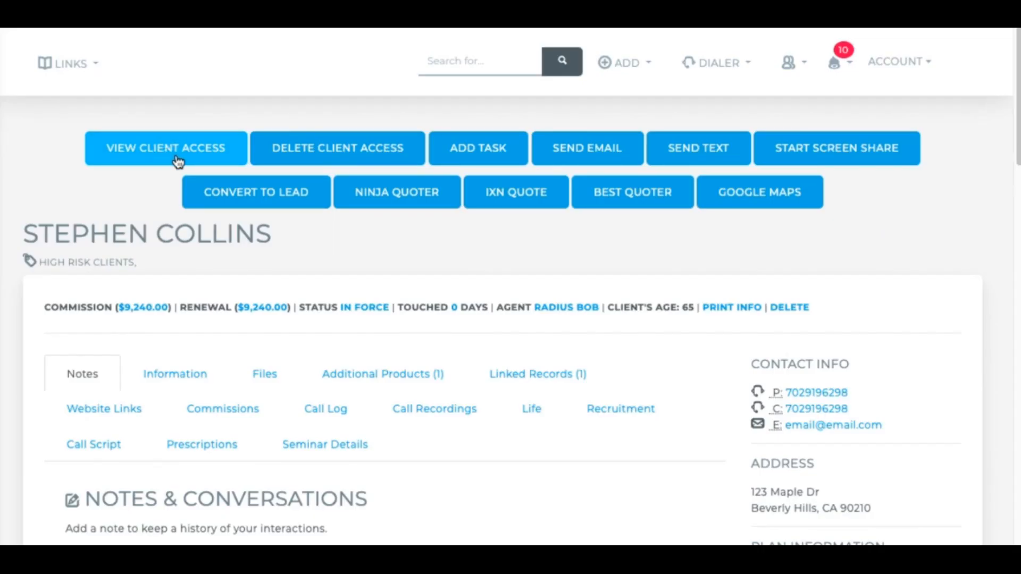
{"action": "left_click", "coordinate": [166, 148]}
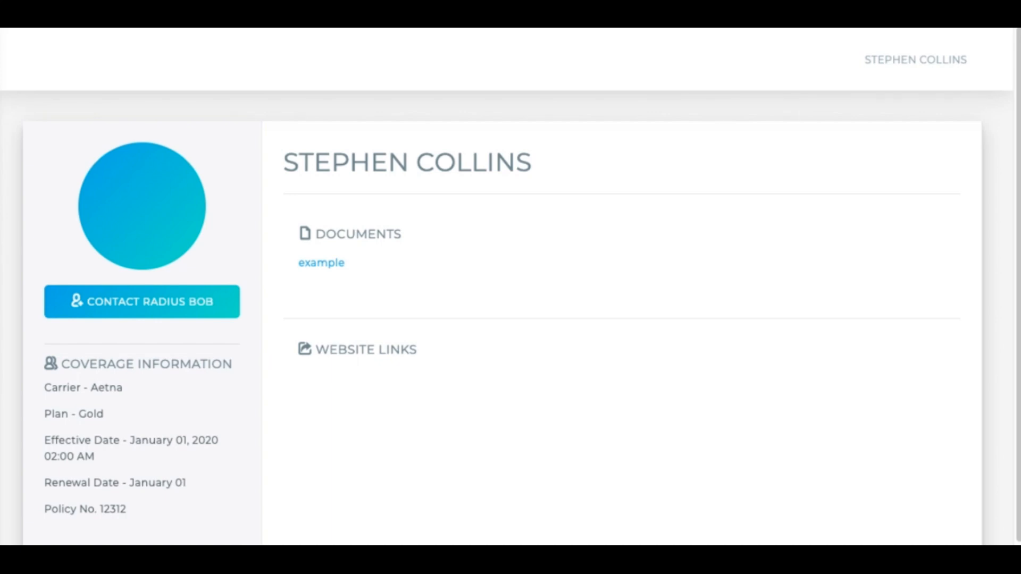
{"action": "mouse_move", "coordinate": [254, 430]}
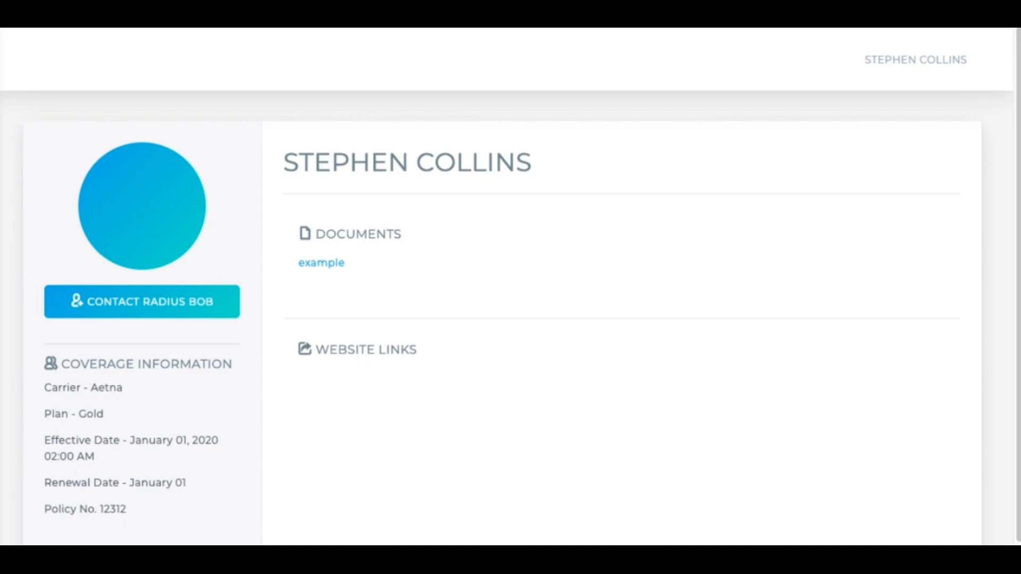
{"action": "mouse_move", "coordinate": [348, 269]}
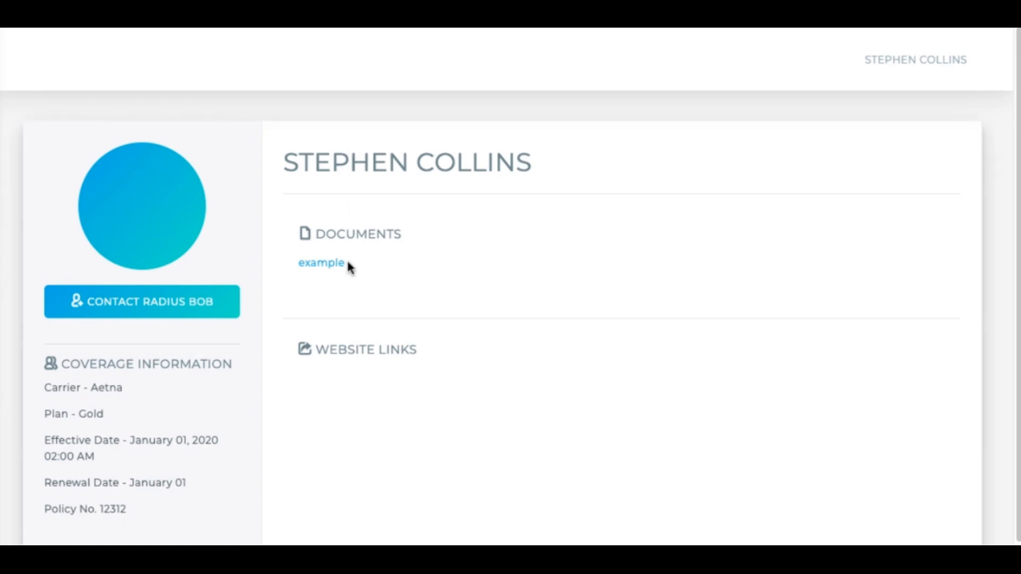
{"action": "mouse_move", "coordinate": [276, 358]}
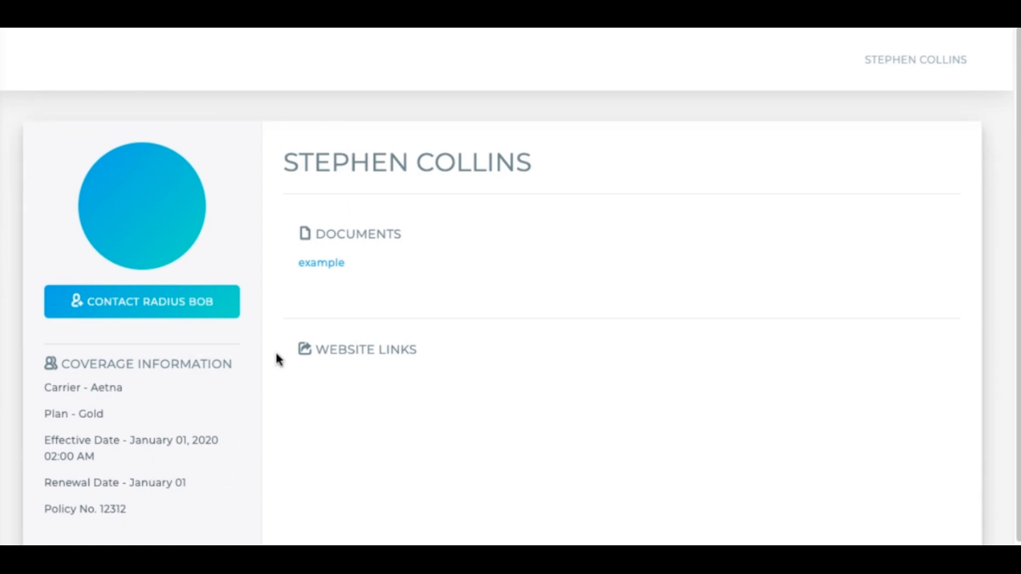
{"action": "mouse_move", "coordinate": [184, 399]}
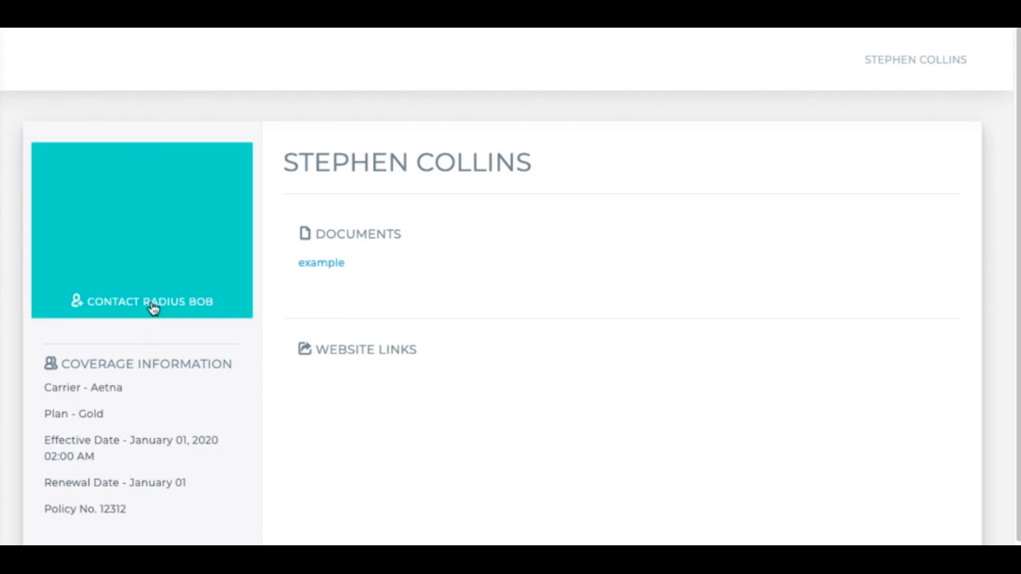
{"action": "mouse_move", "coordinate": [138, 292]}
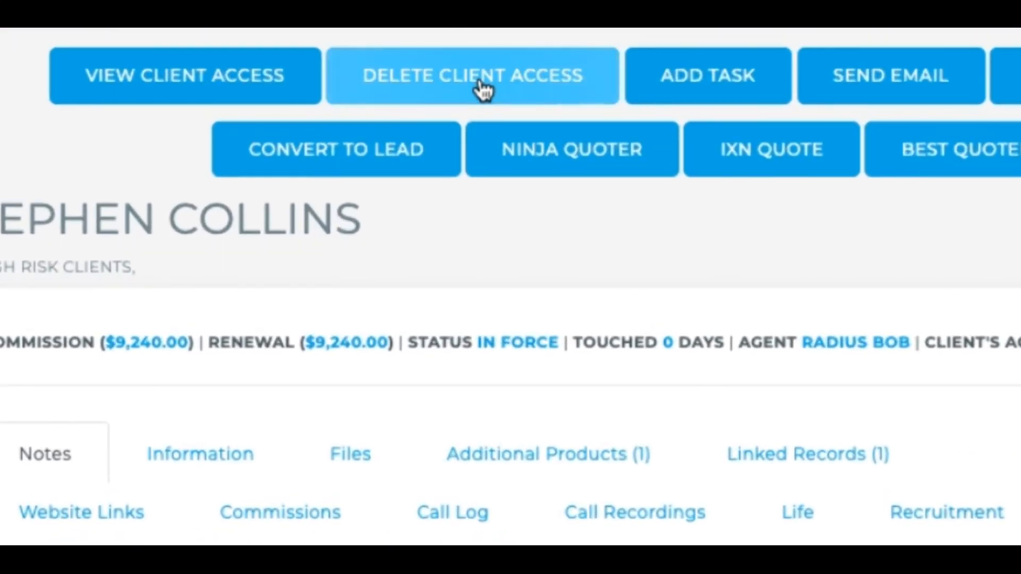
{"action": "left_click", "coordinate": [471, 74]}
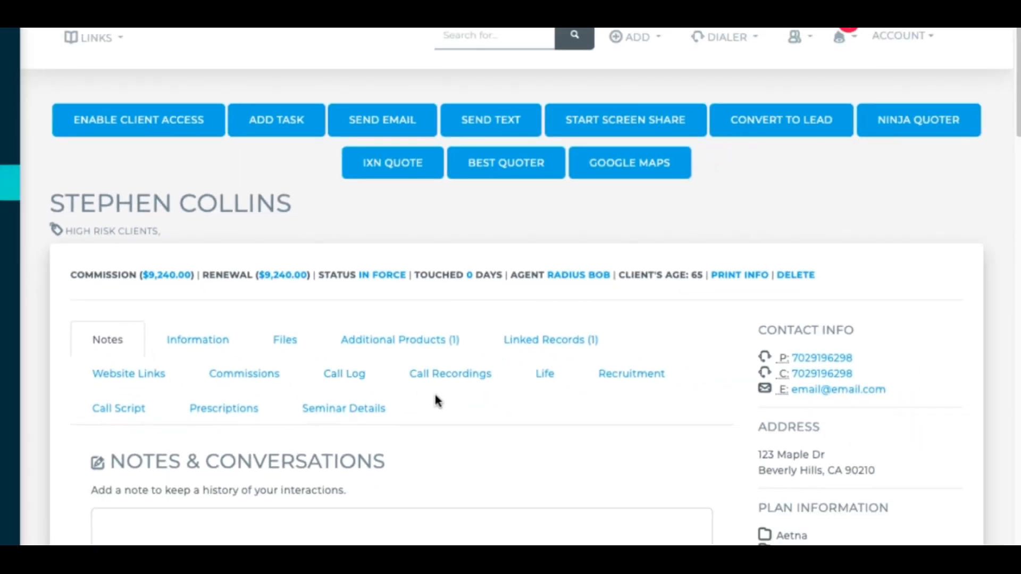
Update the example file in the Files tab with Client Access kept checked
{"action": "left_click", "coordinate": [286, 339]}
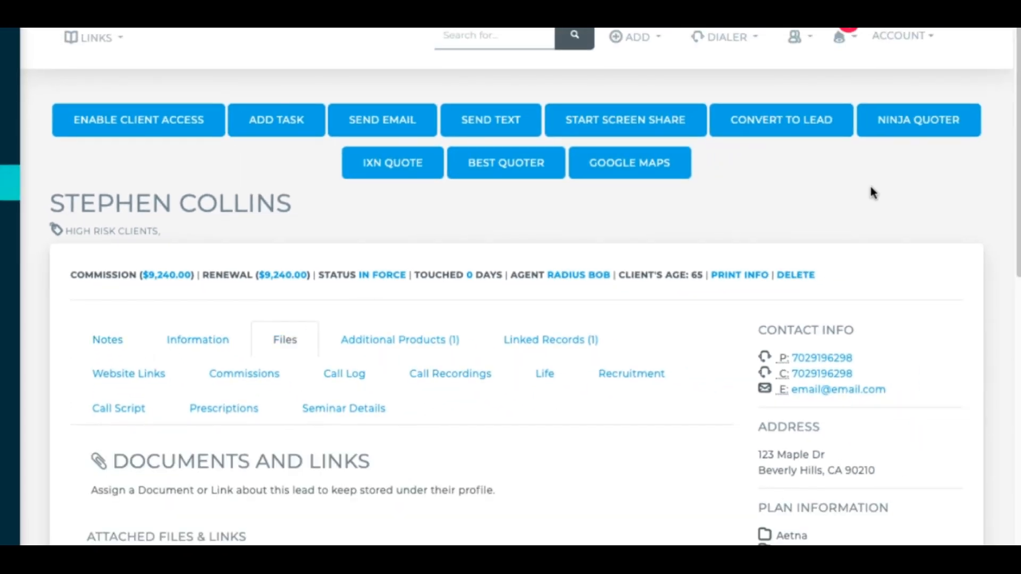
{"action": "scroll", "scroll_direction": "down", "scroll_amount": 3}
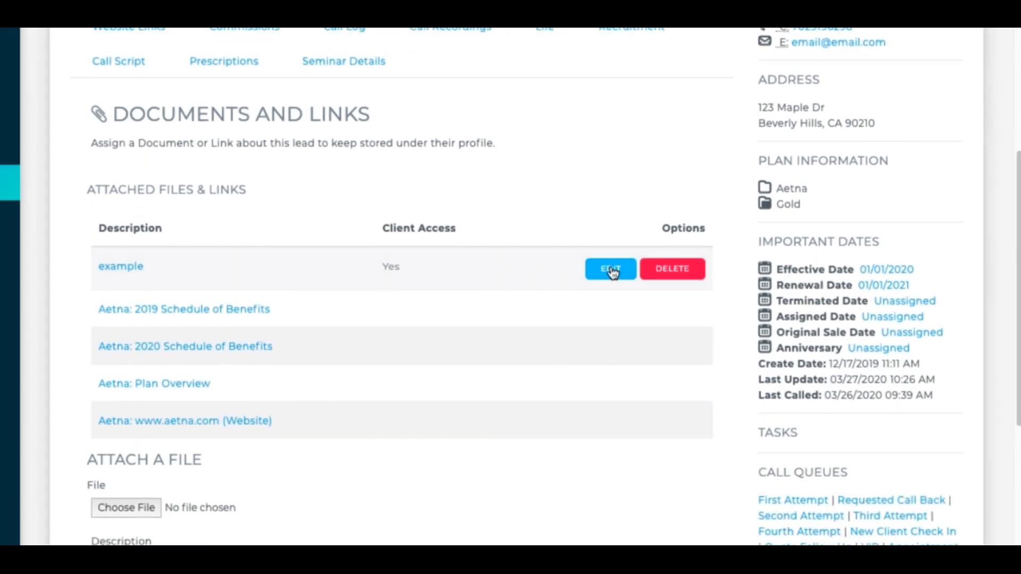
{"action": "left_click", "coordinate": [609, 269]}
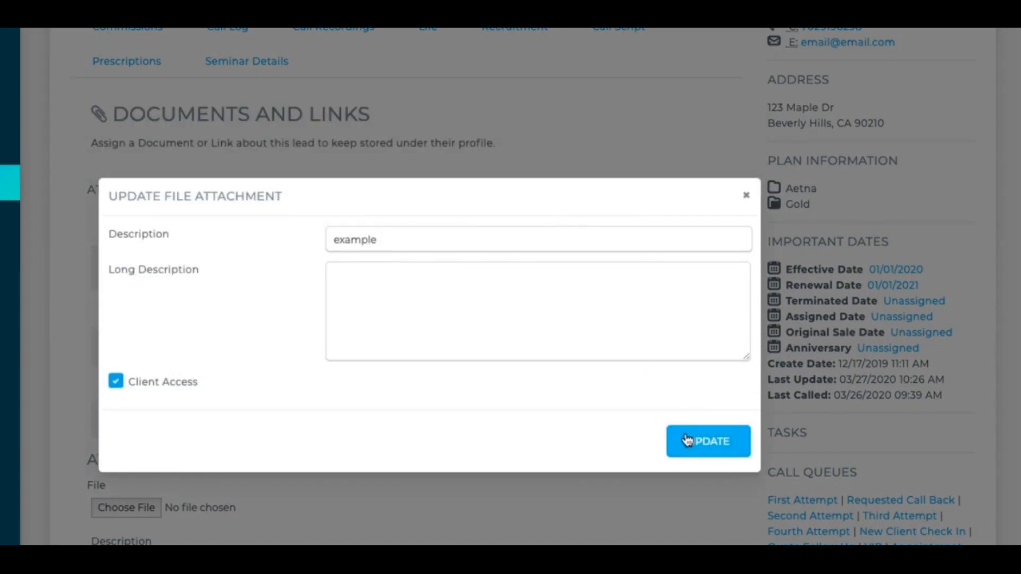
{"action": "left_click", "coordinate": [708, 440]}
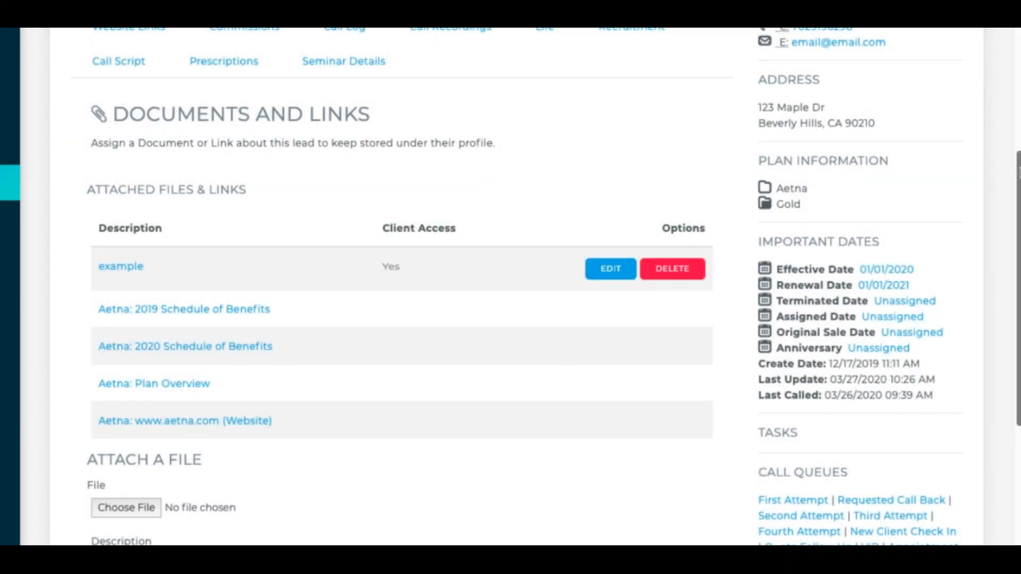
Choose the quote screenshot, describe it as 'Screenshot of Quote' and tick Client Access
{"action": "scroll", "scroll_direction": "down", "scroll_amount": 3}
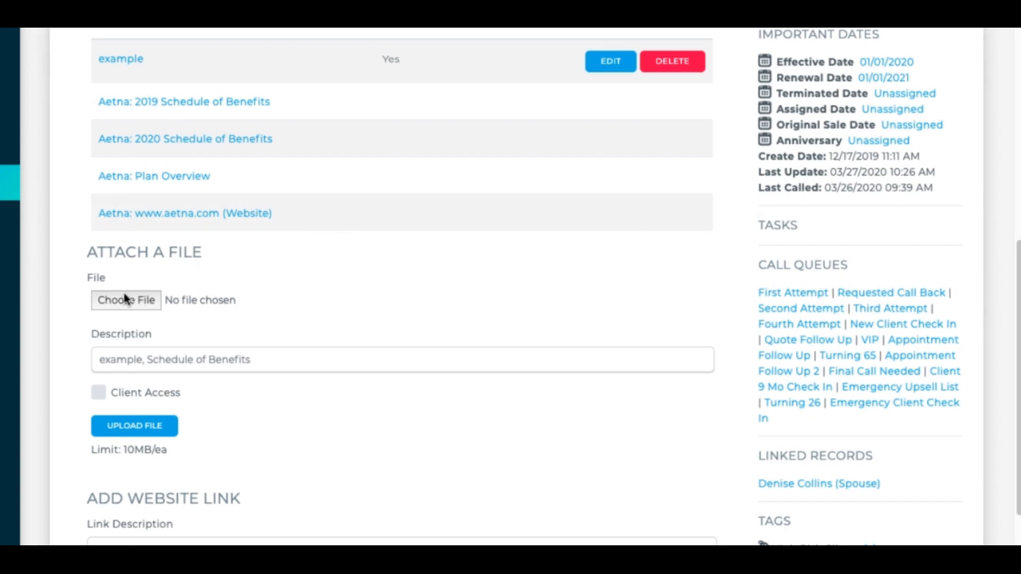
{"action": "left_click", "coordinate": [126, 300]}
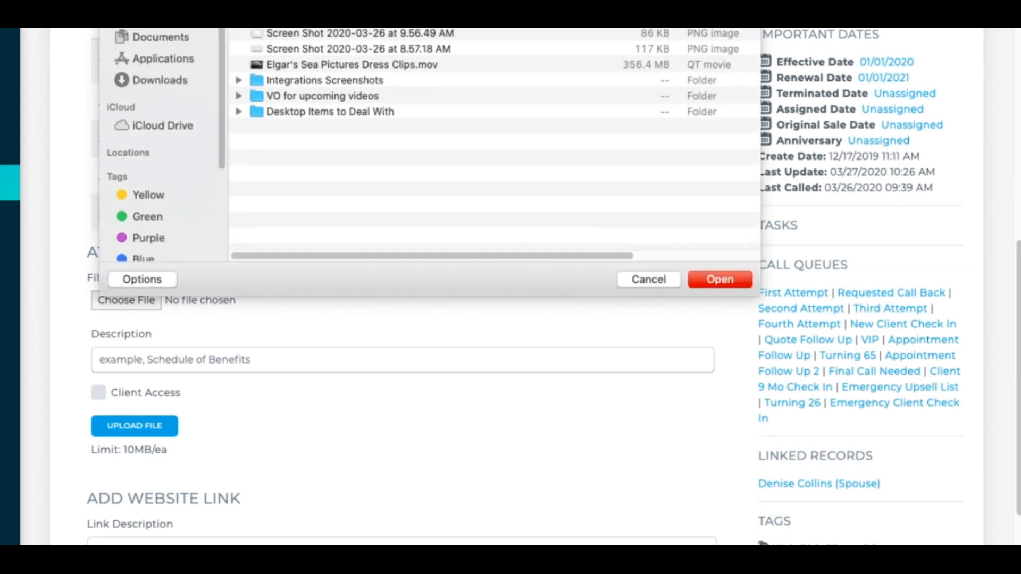
{"action": "left_click", "coordinate": [719, 279]}
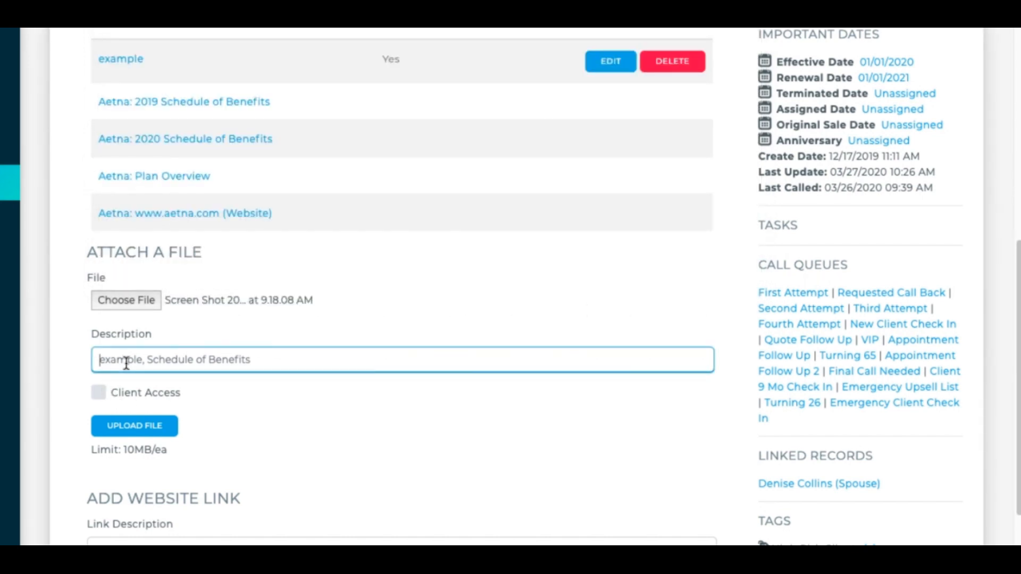
{"action": "type", "text": "Screenshot of Quote"}
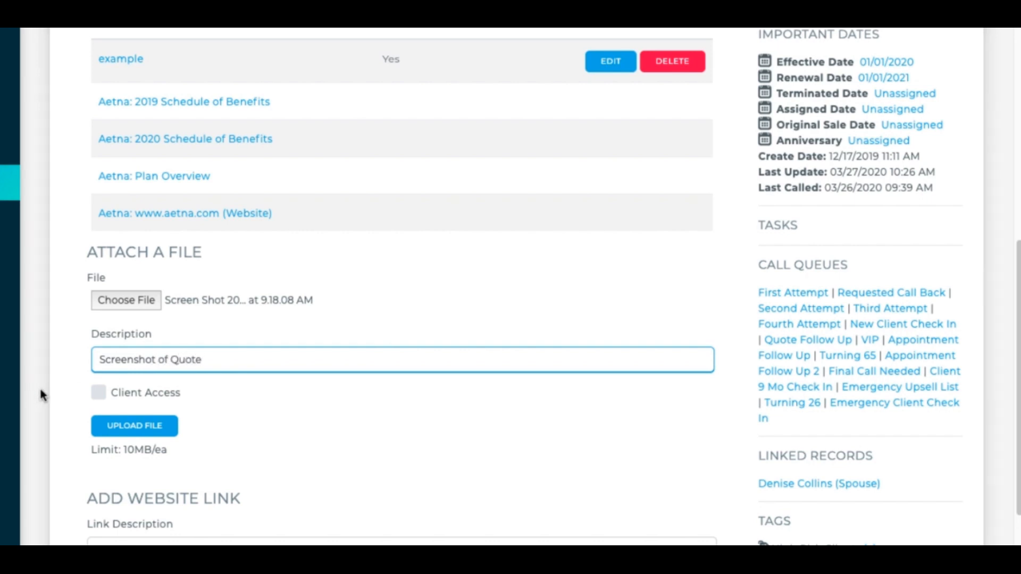
{"action": "left_click", "coordinate": [98, 393]}
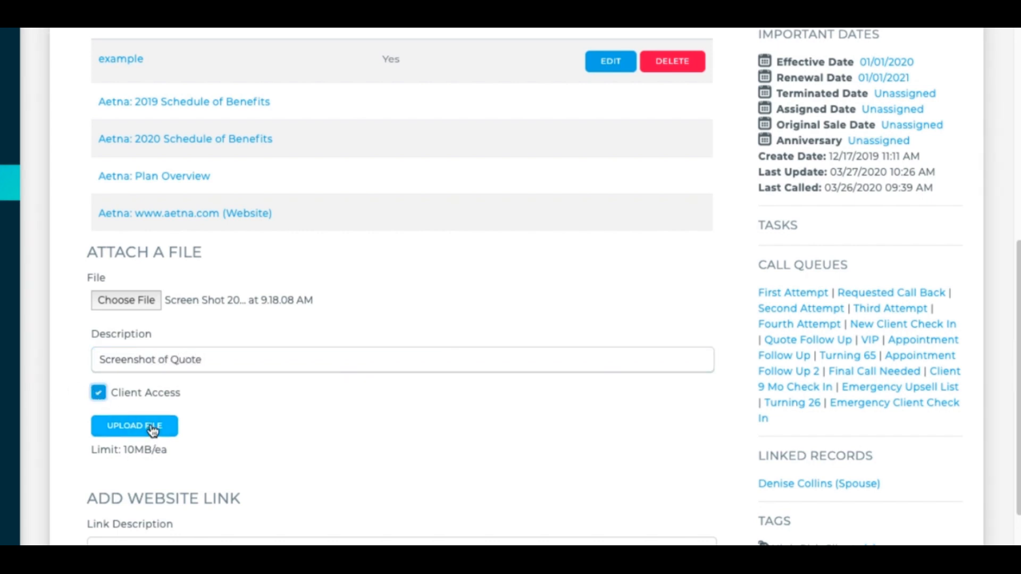
{"action": "mouse_move", "coordinate": [166, 448]}
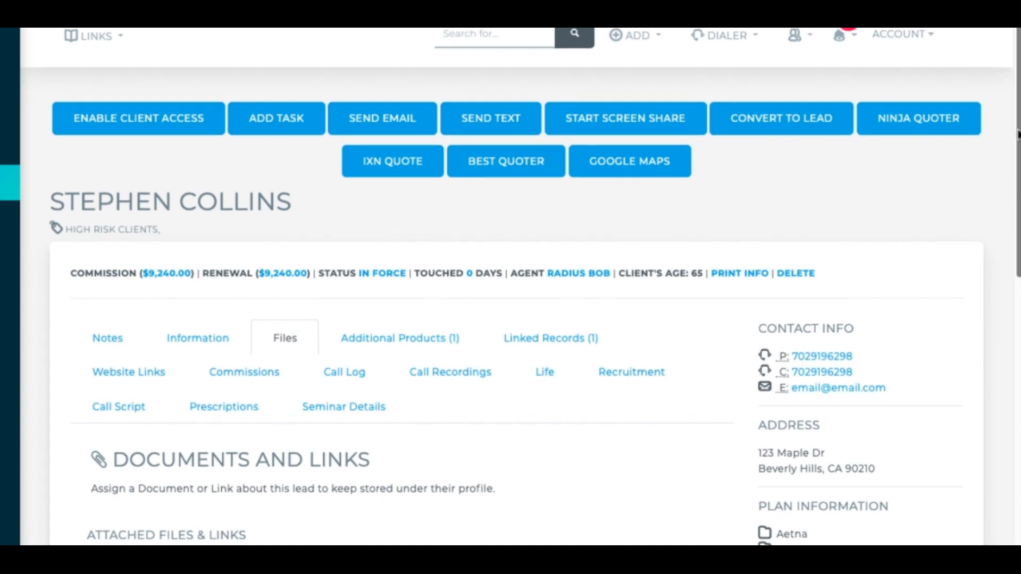
{"action": "scroll", "scroll_direction": "down", "scroll_amount": 3}
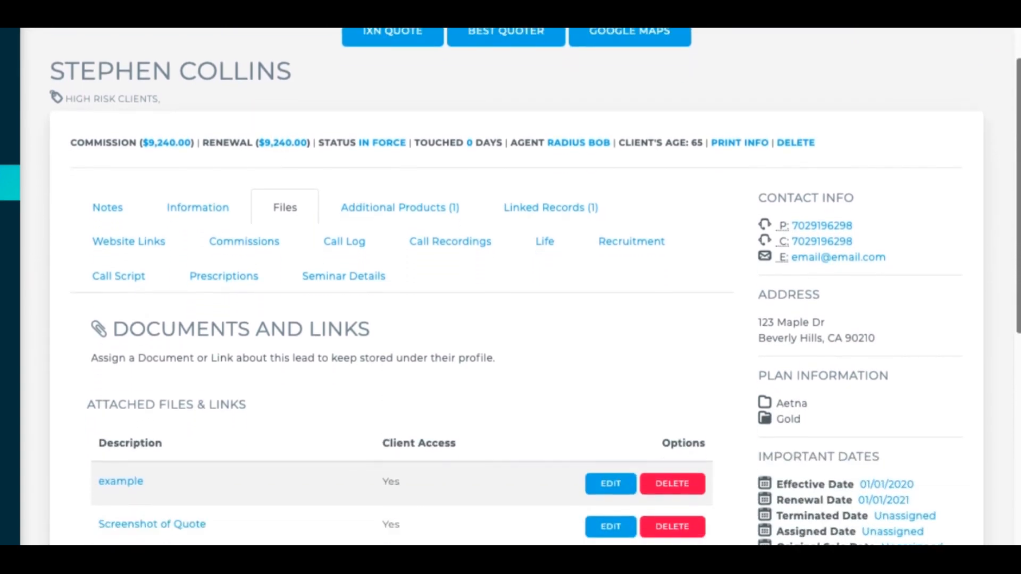
{"action": "scroll", "scroll_direction": "down", "scroll_amount": 3}
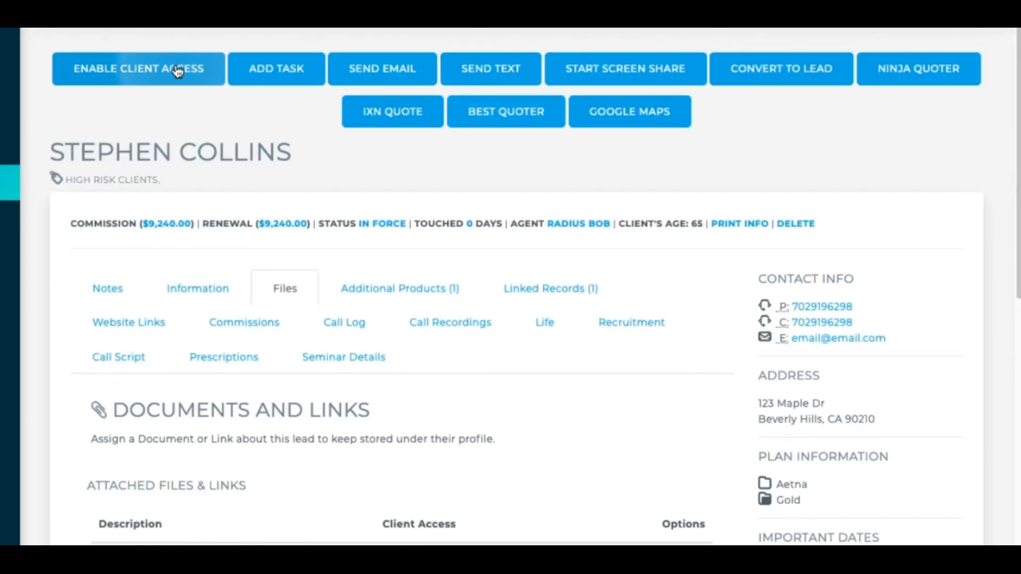
{"action": "left_click", "coordinate": [139, 68]}
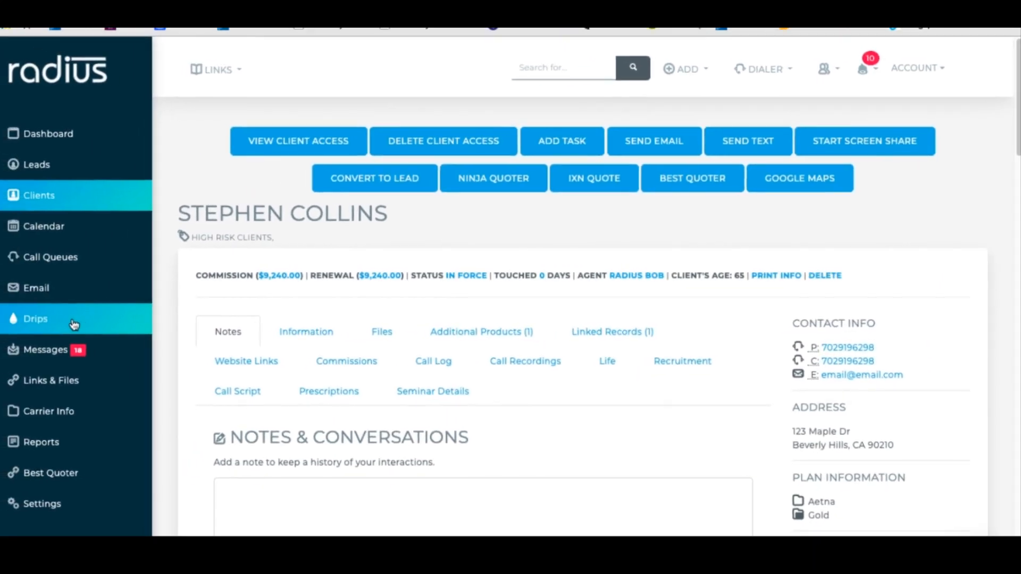
Review the Client Access Link email template in Drips, then reach the Client Access Password template
{"action": "left_click", "coordinate": [35, 318]}
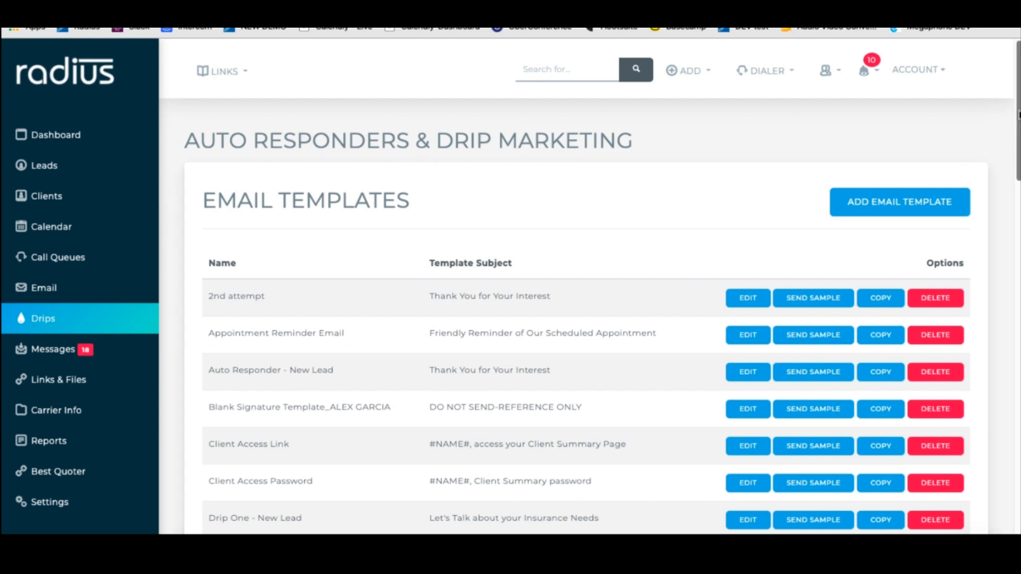
{"action": "scroll", "scroll_direction": "down", "scroll_amount": 3}
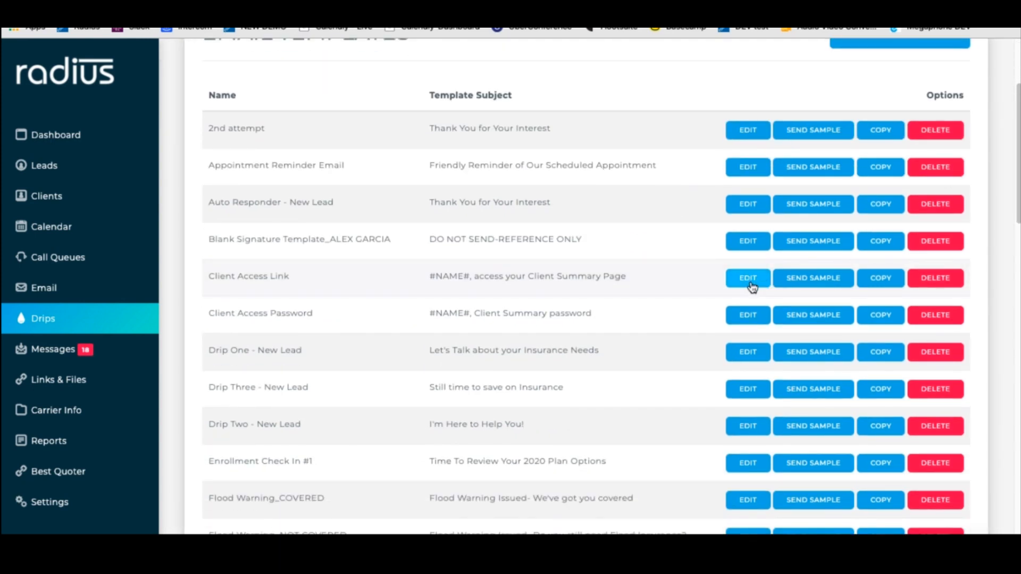
{"action": "mouse_move", "coordinate": [767, 273]}
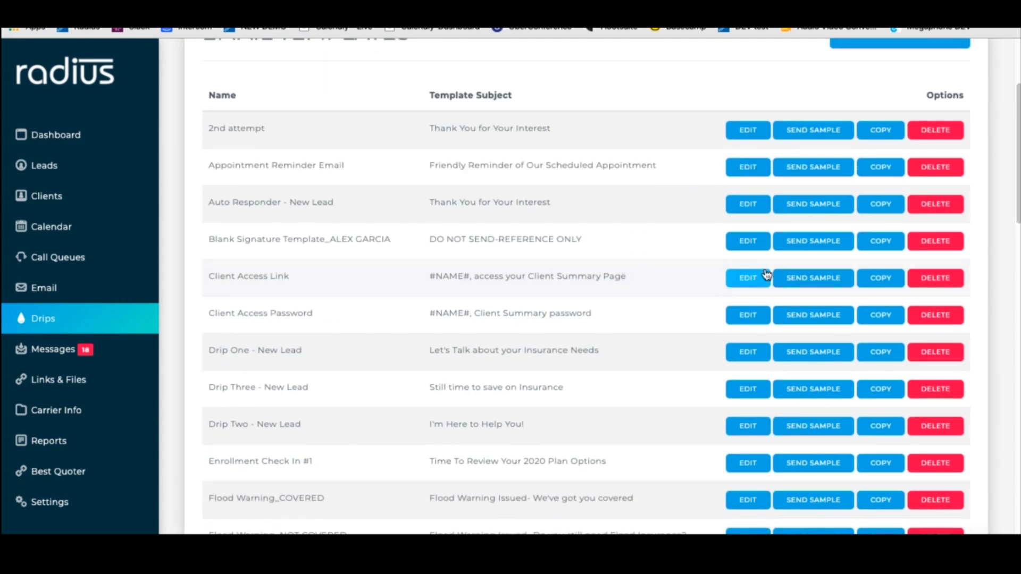
{"action": "left_click", "coordinate": [747, 277]}
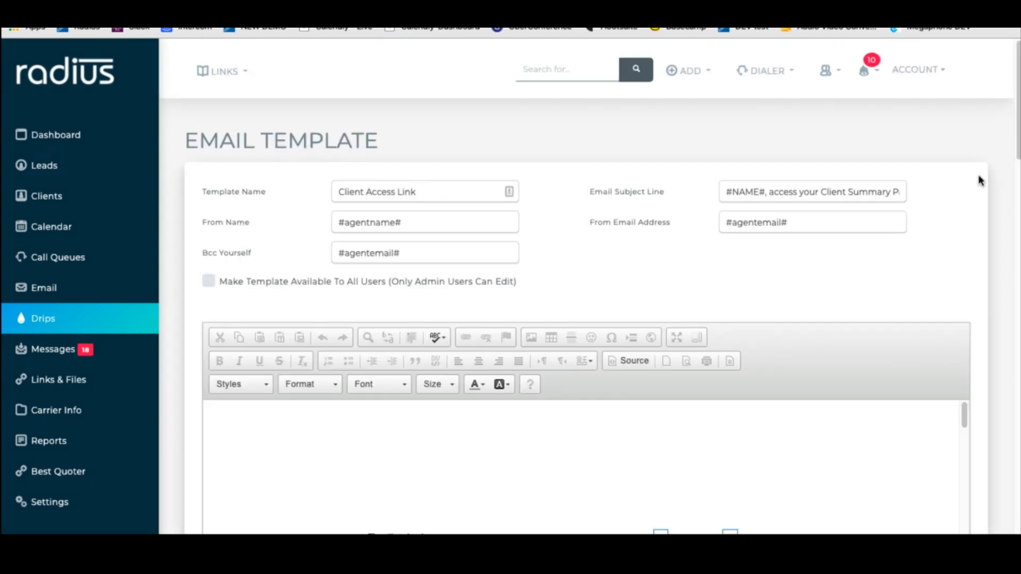
{"action": "scroll", "scroll_direction": "down", "scroll_amount": 3}
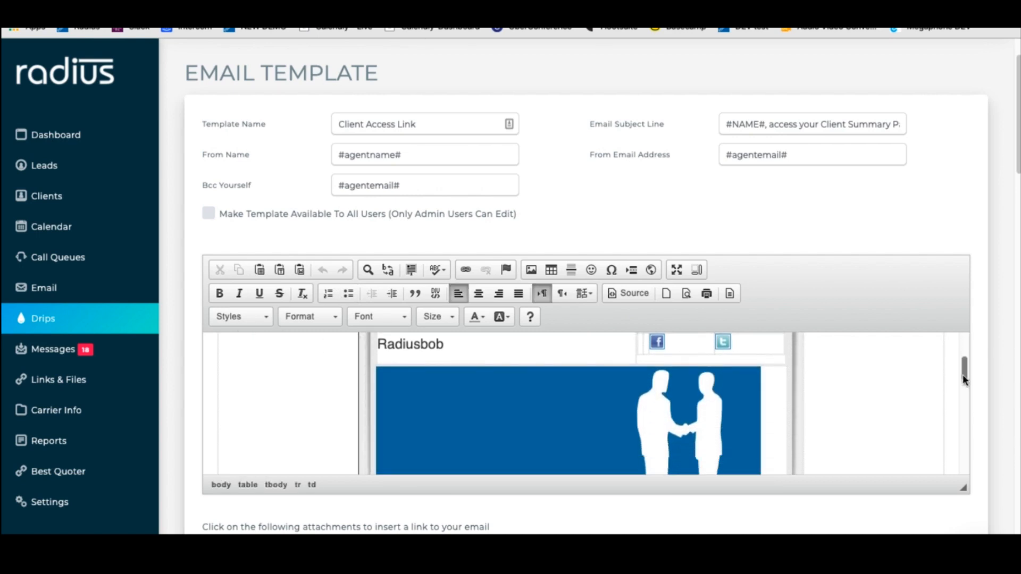
{"action": "scroll", "scroll_direction": "down", "scroll_amount": 3}
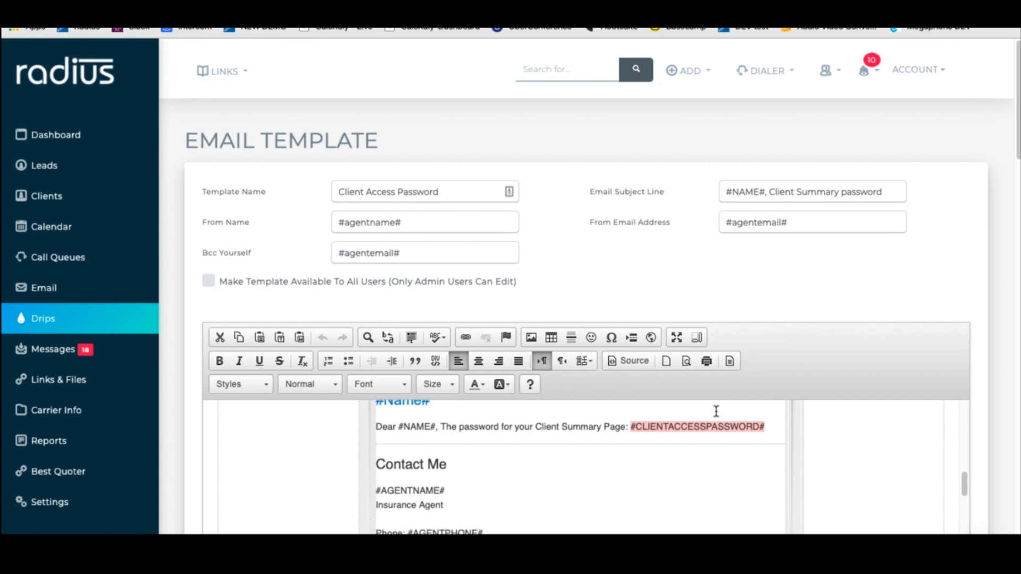
{"action": "mouse_move", "coordinate": [725, 415]}
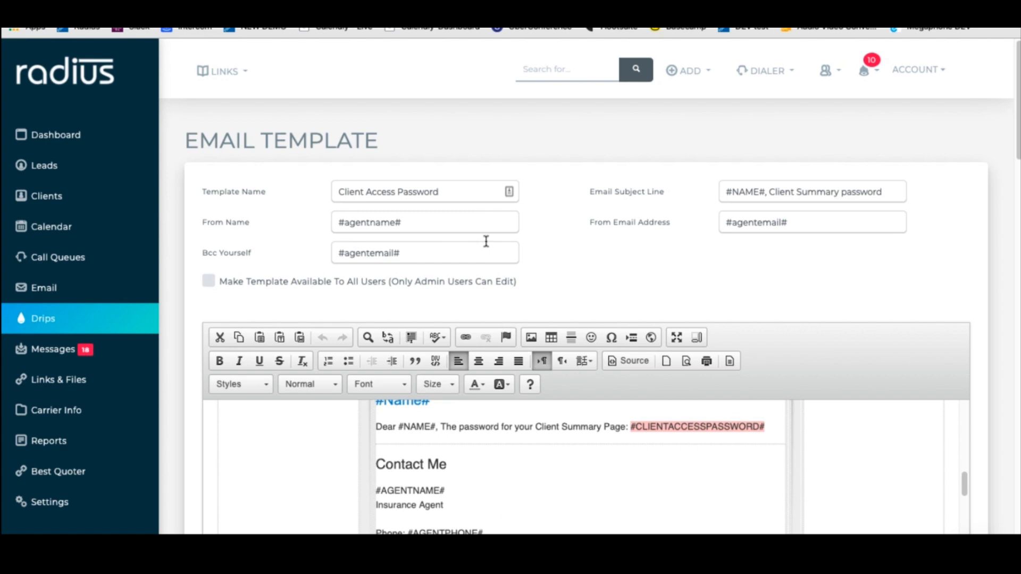
Leave the Client Access Password template and return to the Drips email templates list
{"action": "left_click", "coordinate": [424, 191]}
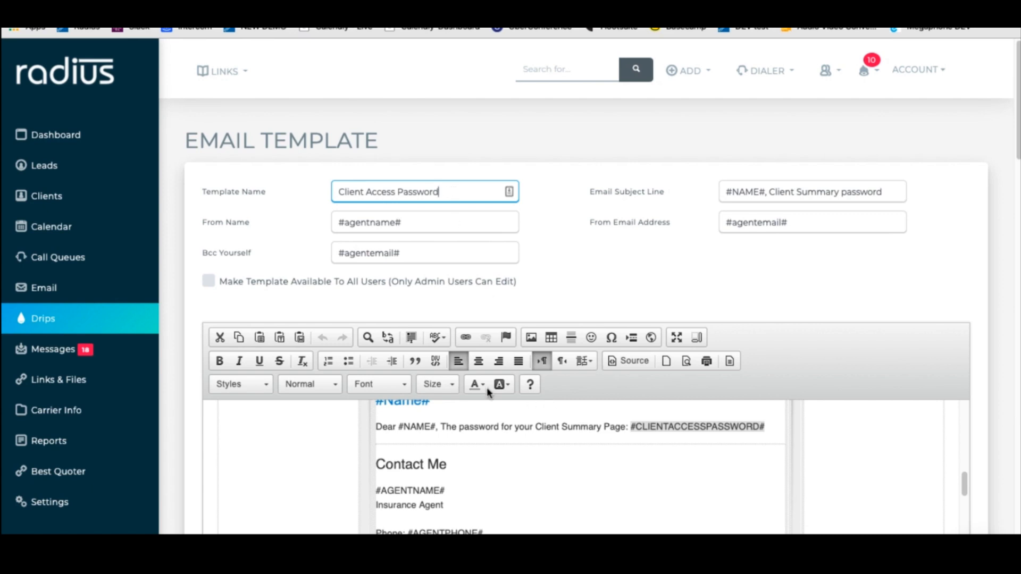
{"action": "left_click", "coordinate": [43, 318]}
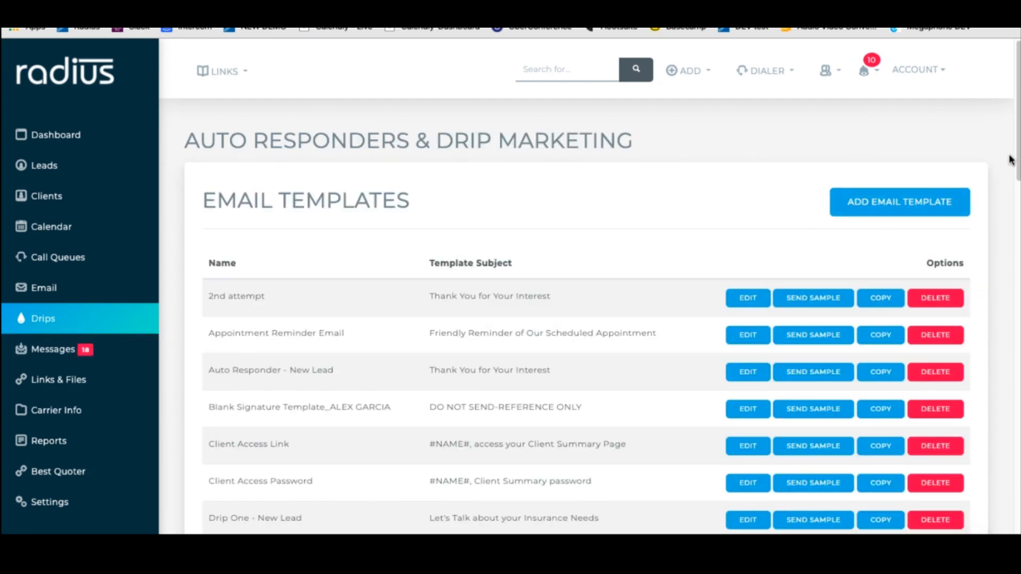
{"action": "scroll", "scroll_direction": "down", "scroll_amount": 3}
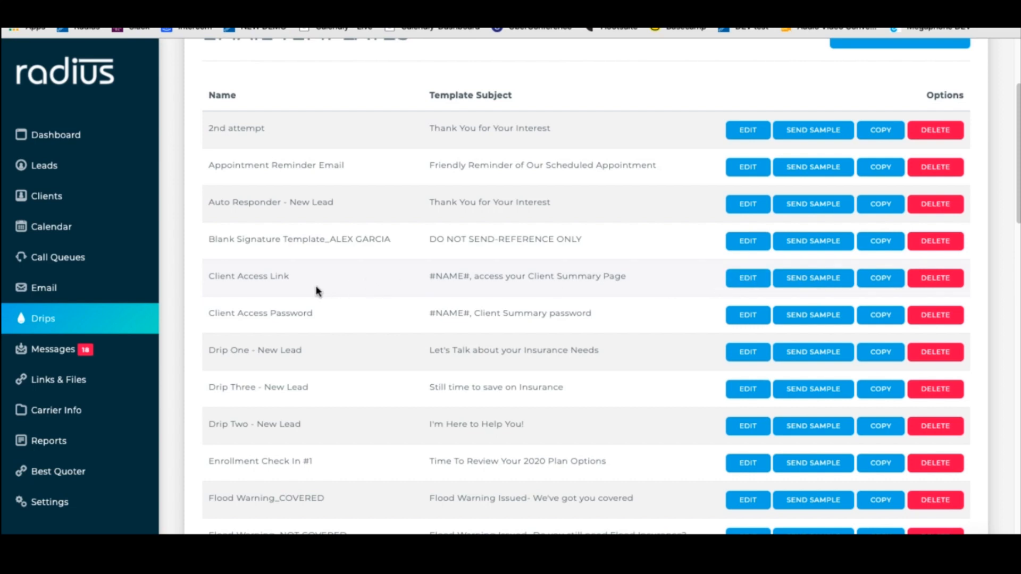
{"action": "mouse_move", "coordinate": [421, 289]}
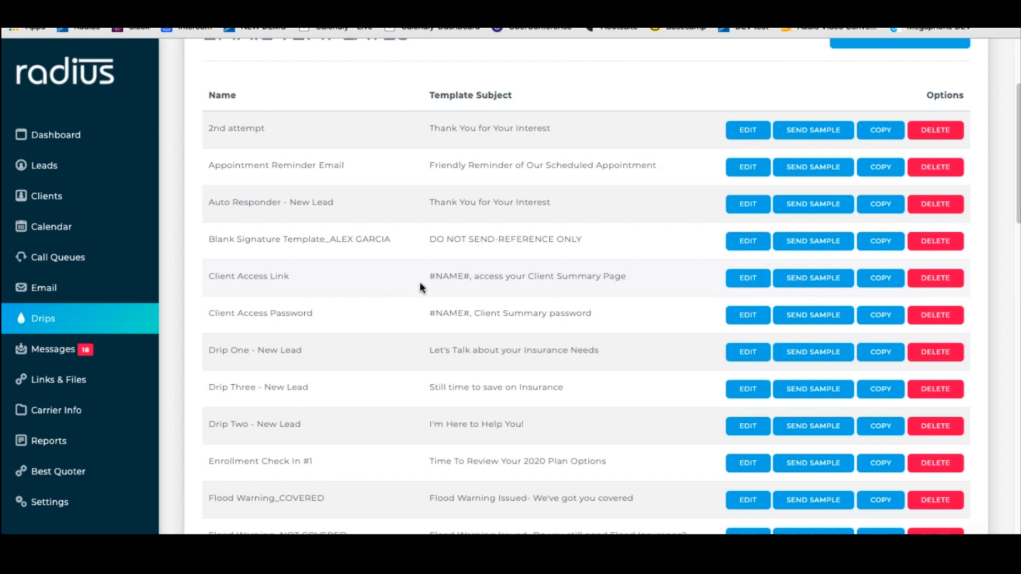
{"action": "mouse_move", "coordinate": [600, 292]}
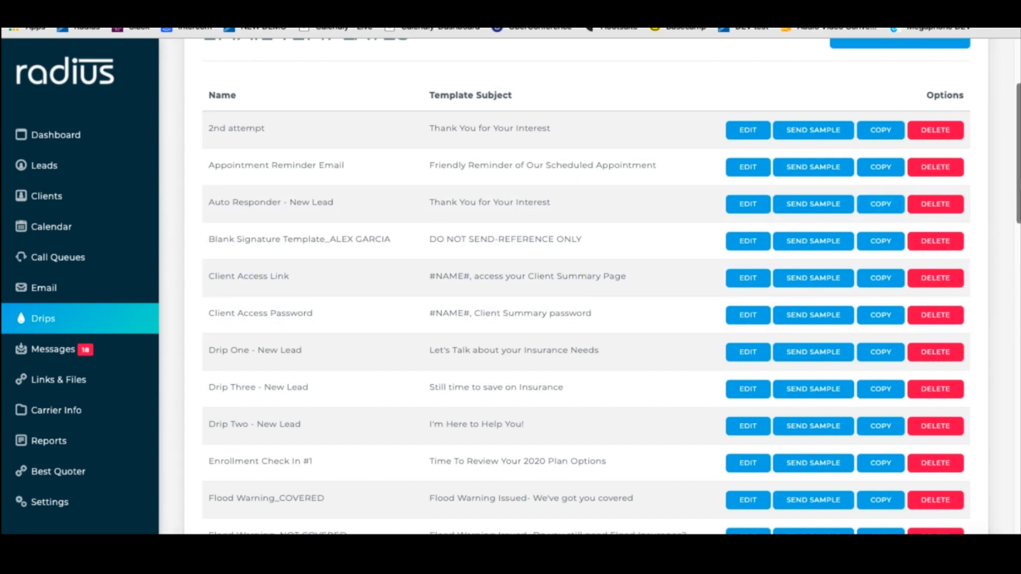
{"action": "scroll", "scroll_direction": "down", "scroll_amount": 3}
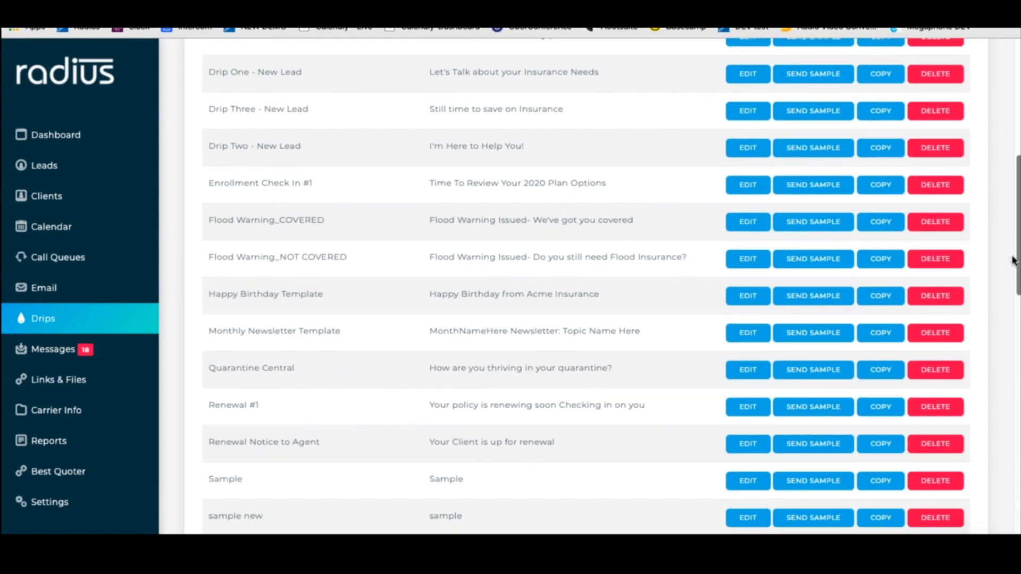
{"action": "scroll", "scroll_direction": "down", "scroll_amount": 3}
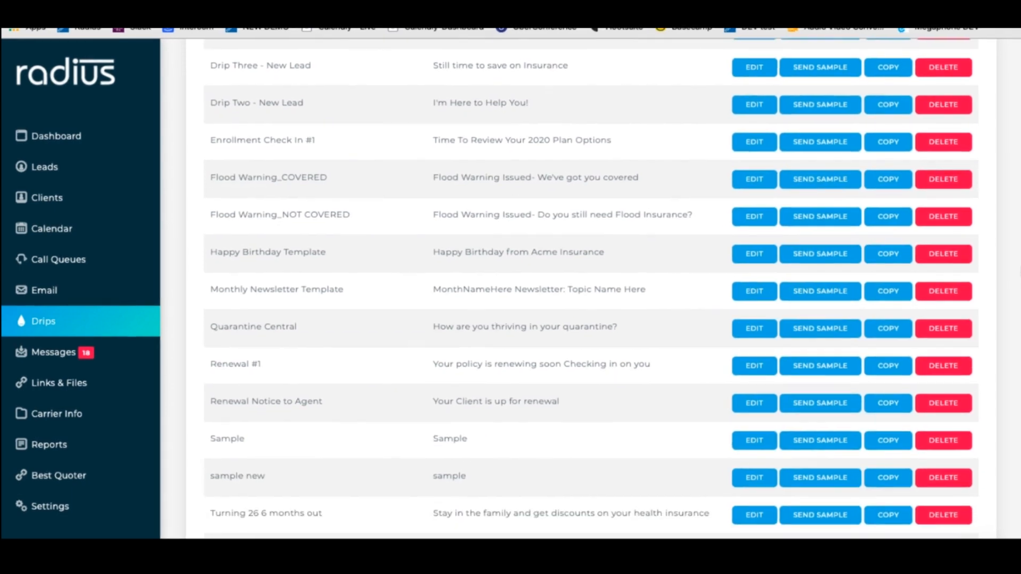